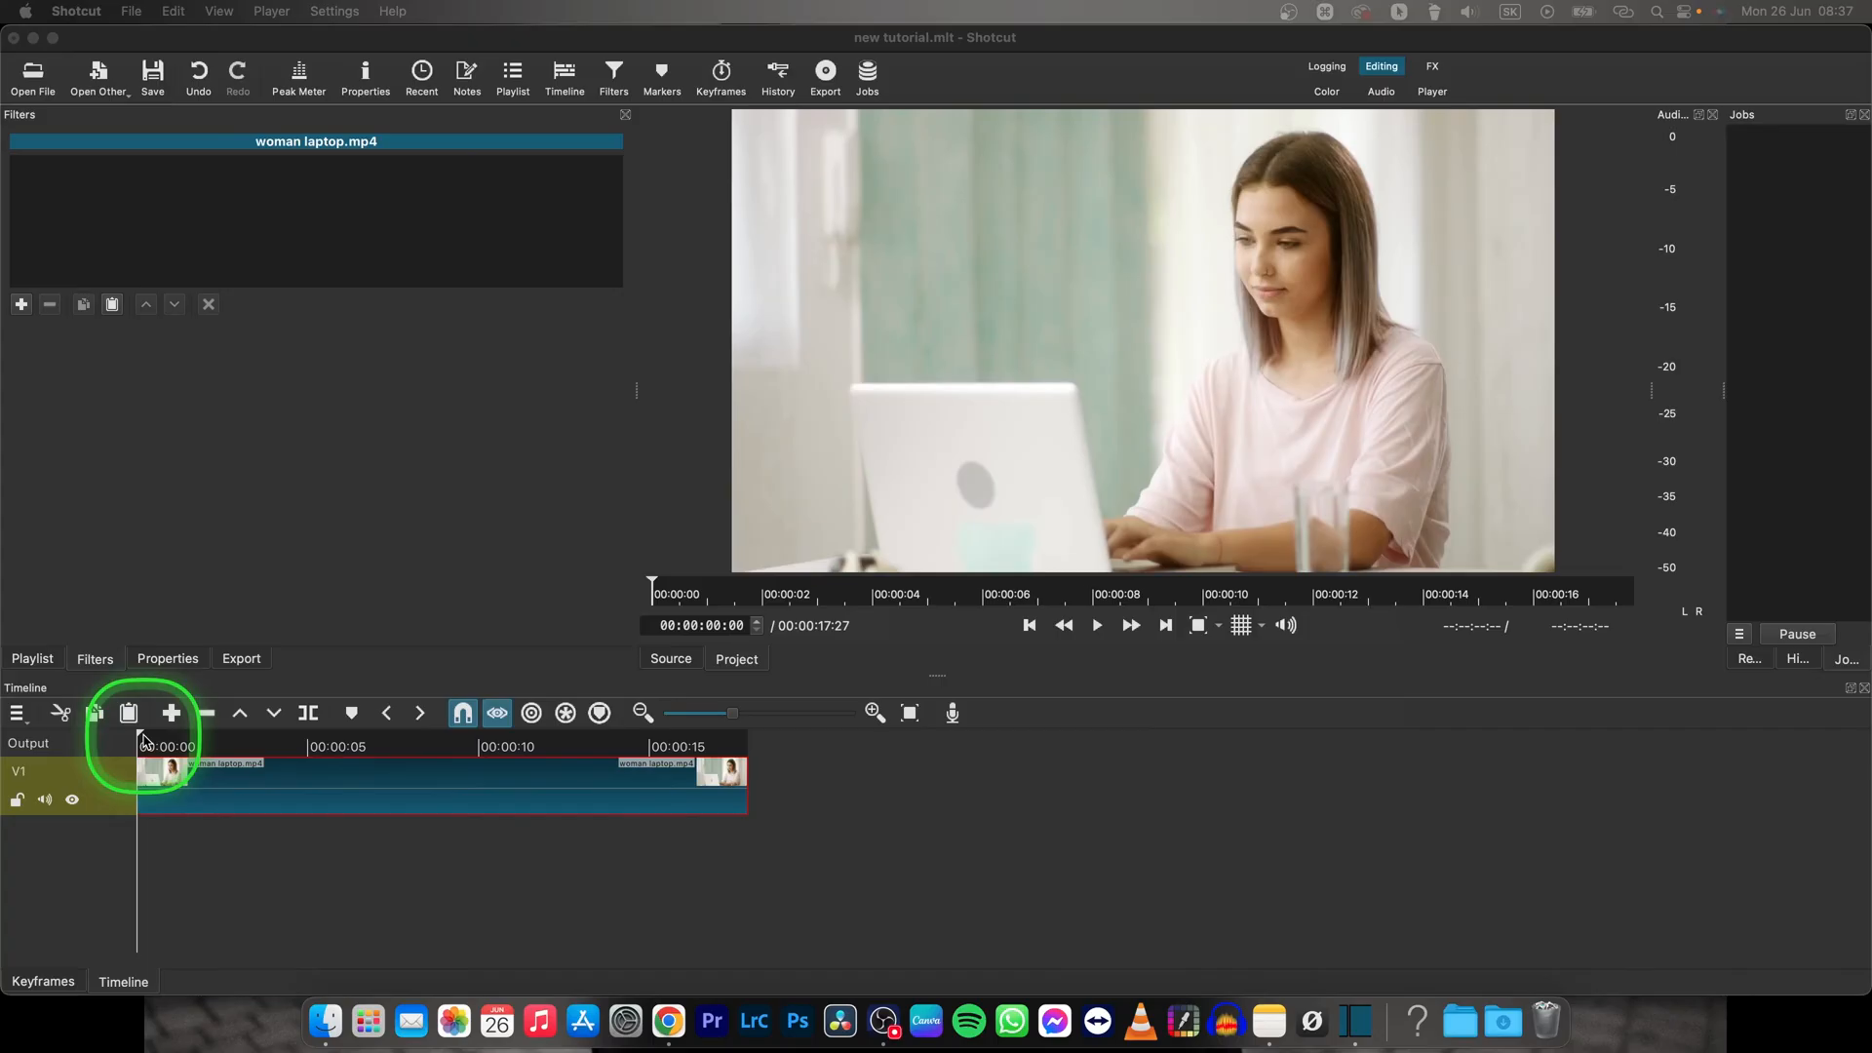
# - Preview the laptop clip, then add a new video track above it via Track Operations
pyautogui.press('space')
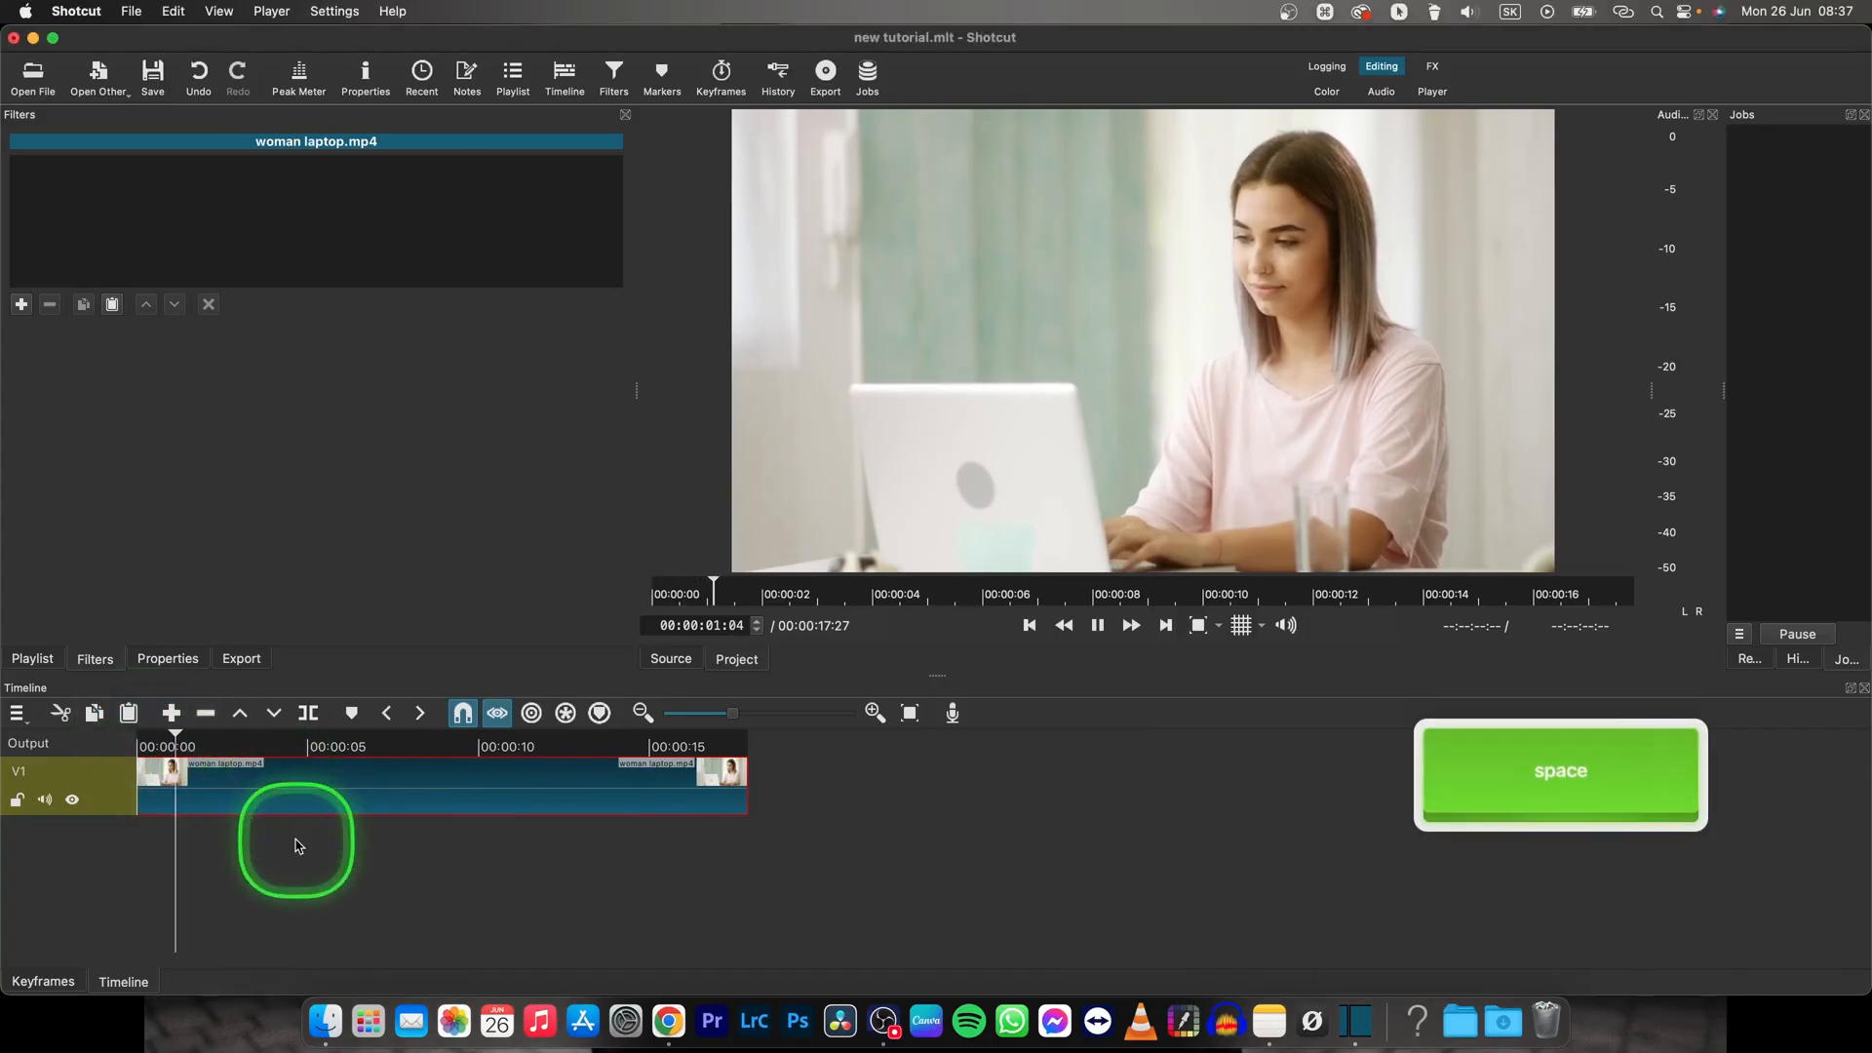
pyautogui.press('space')
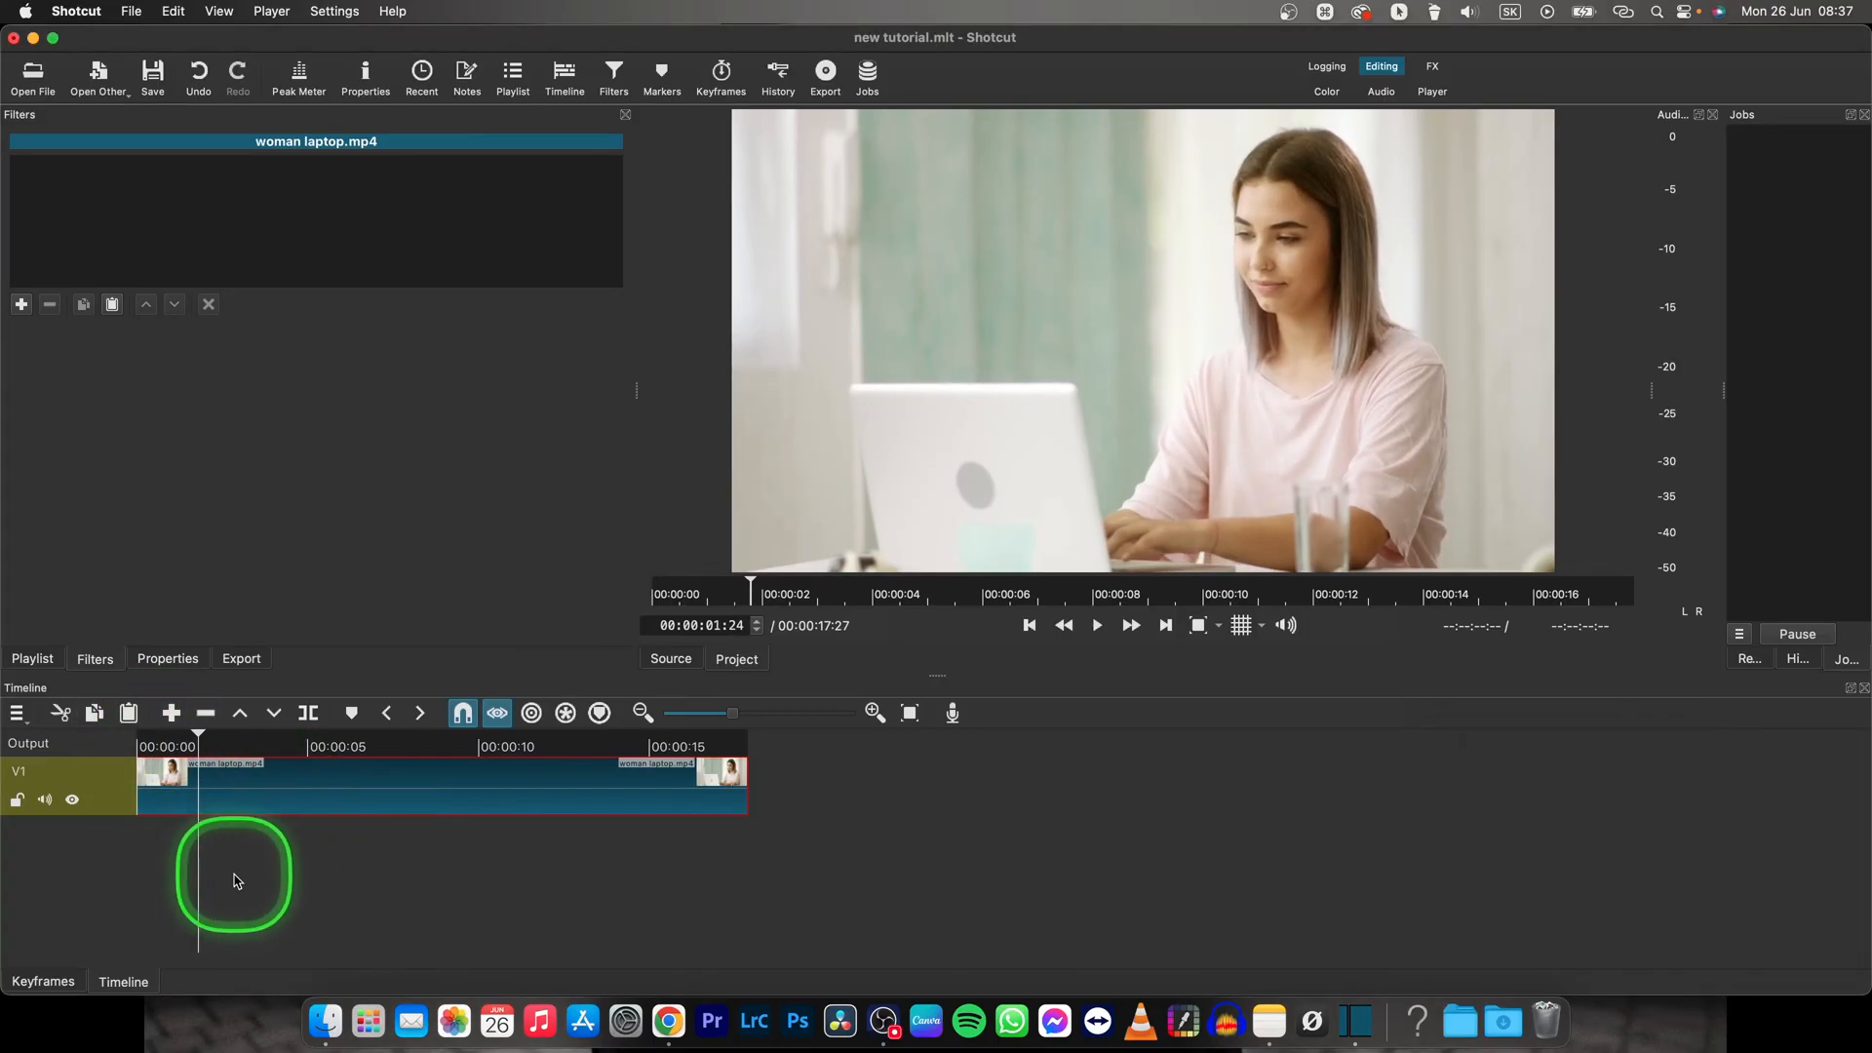
pyautogui.moveTo(366, 872)
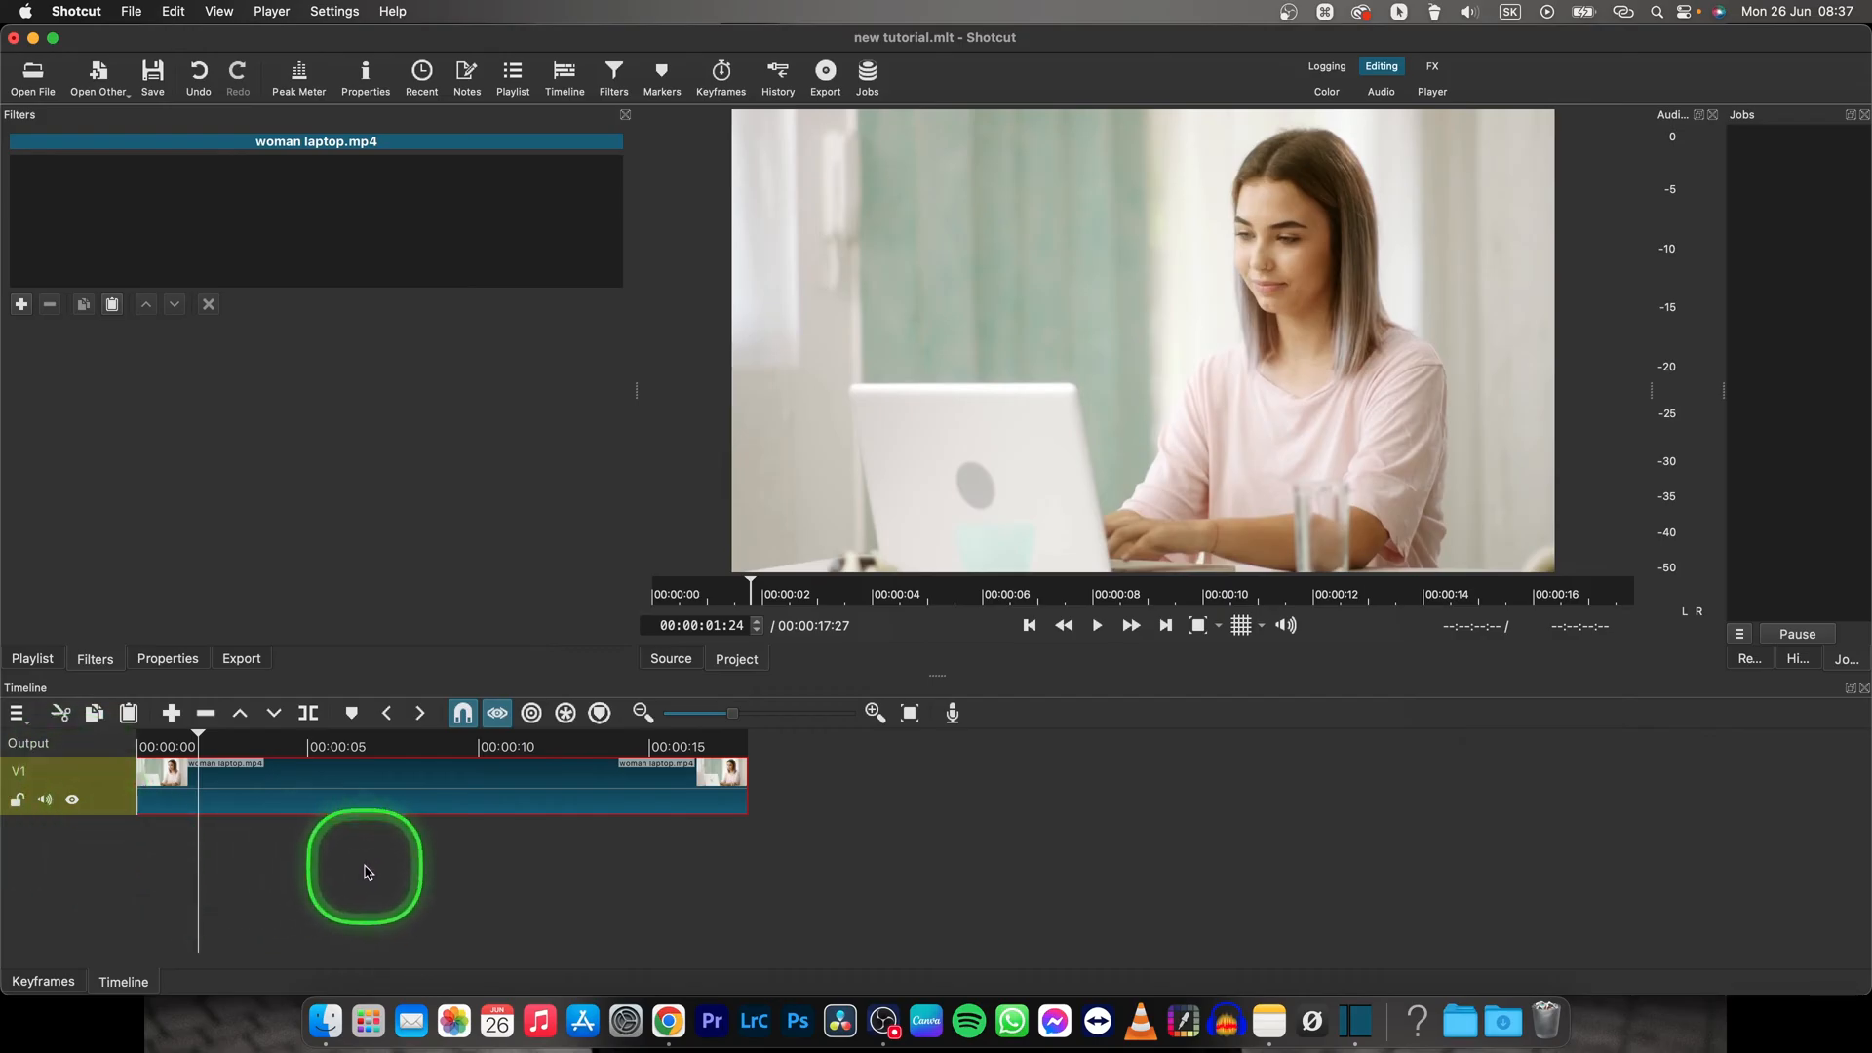
pyautogui.moveTo(451, 860)
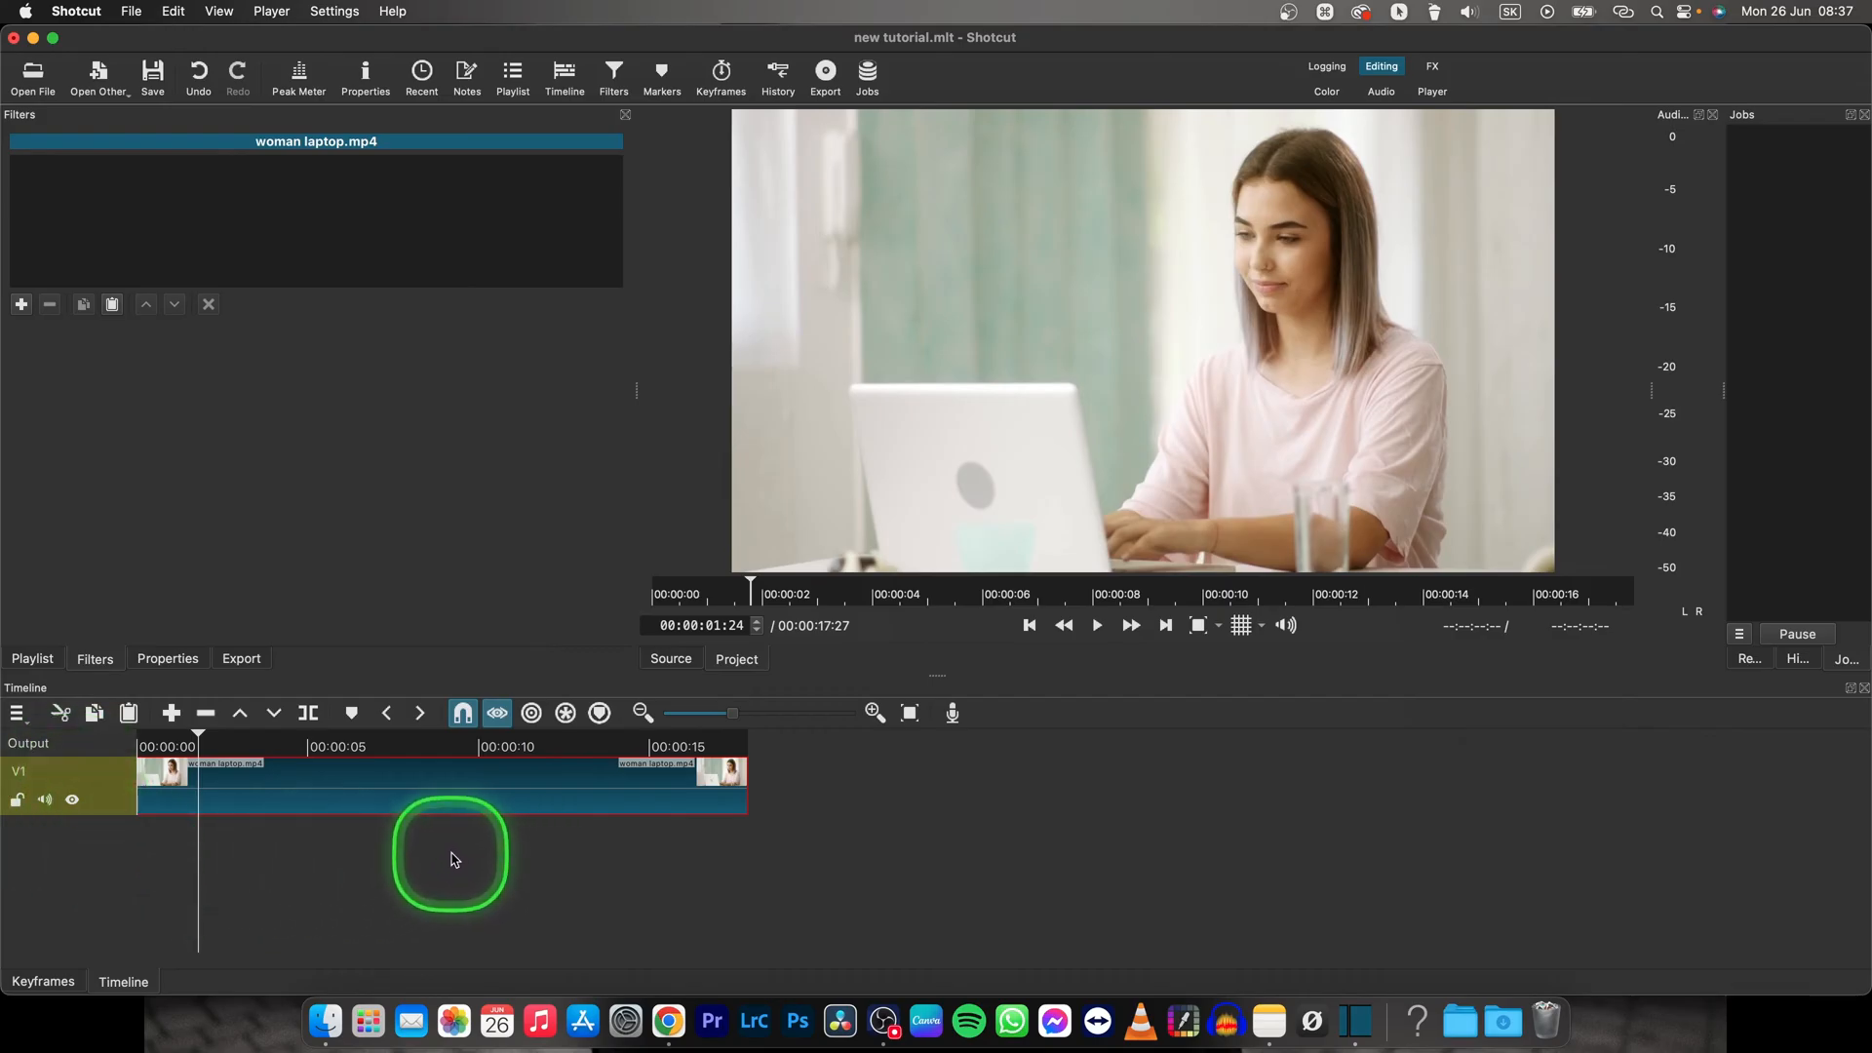
pyautogui.rightClick(450, 858)
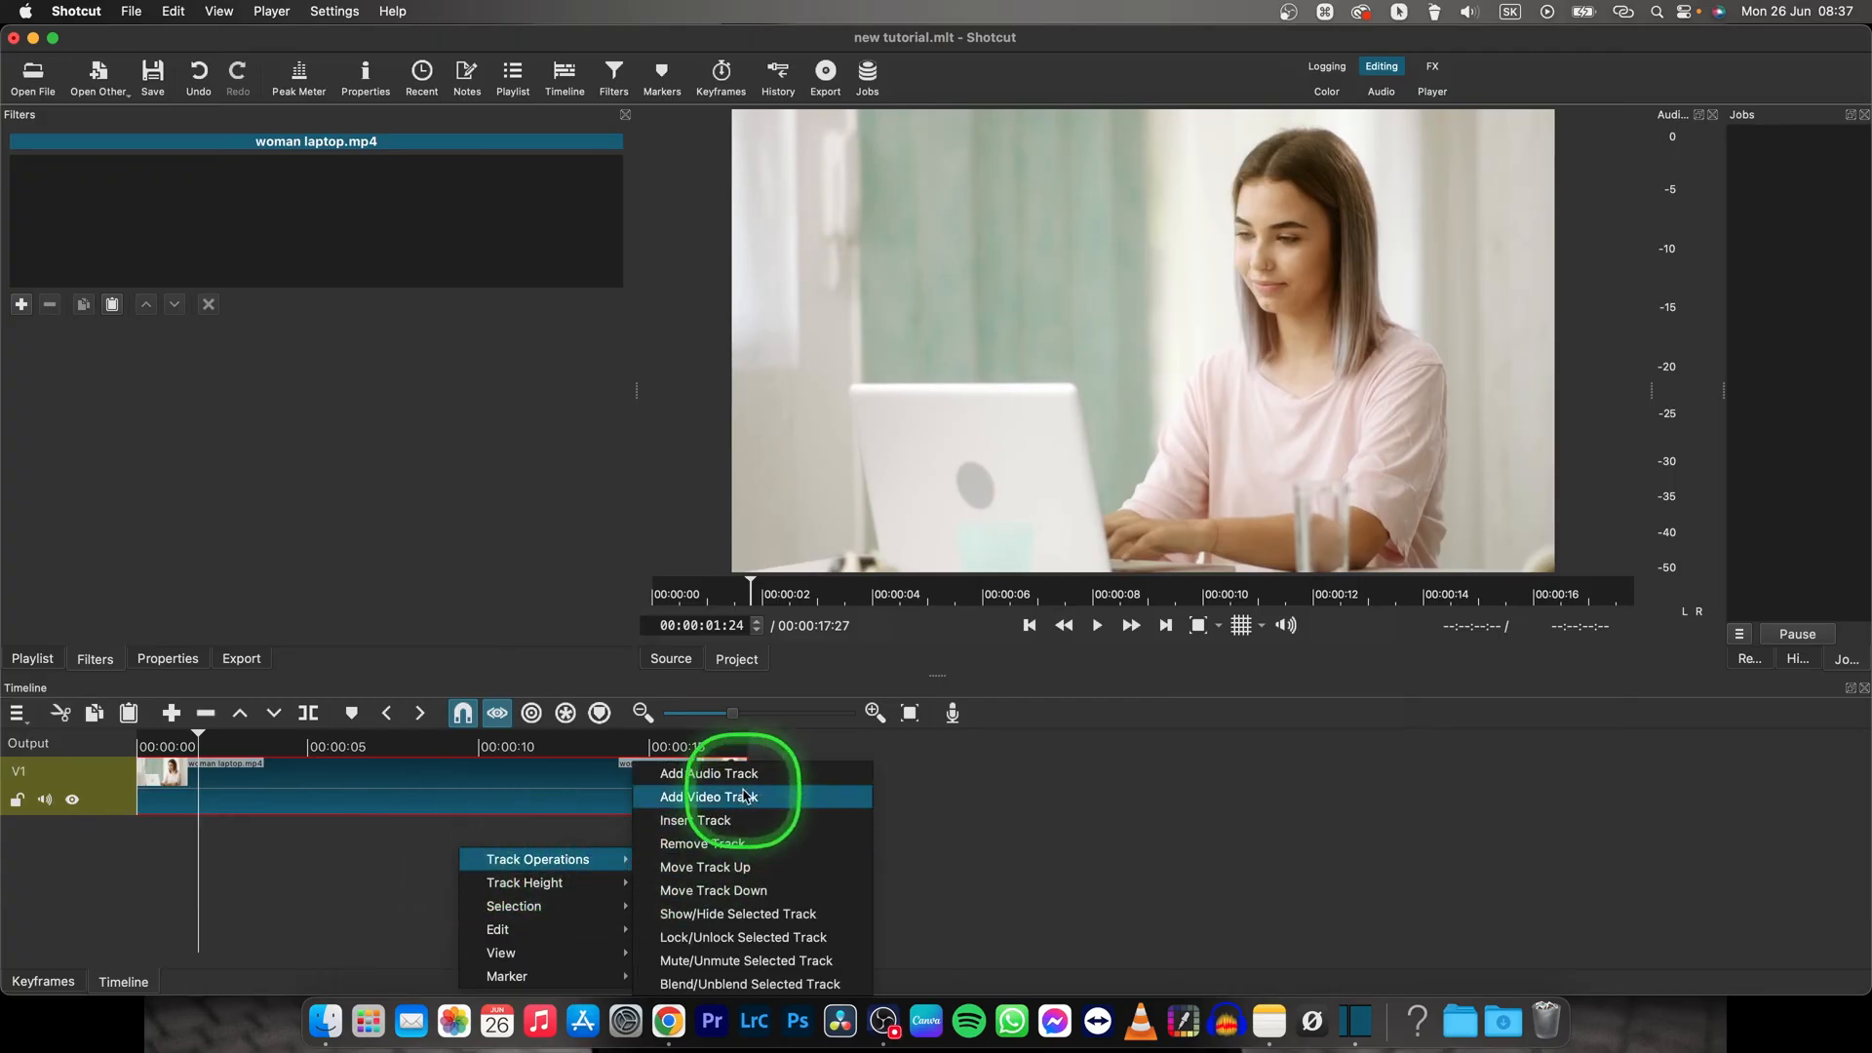
pyautogui.click(708, 796)
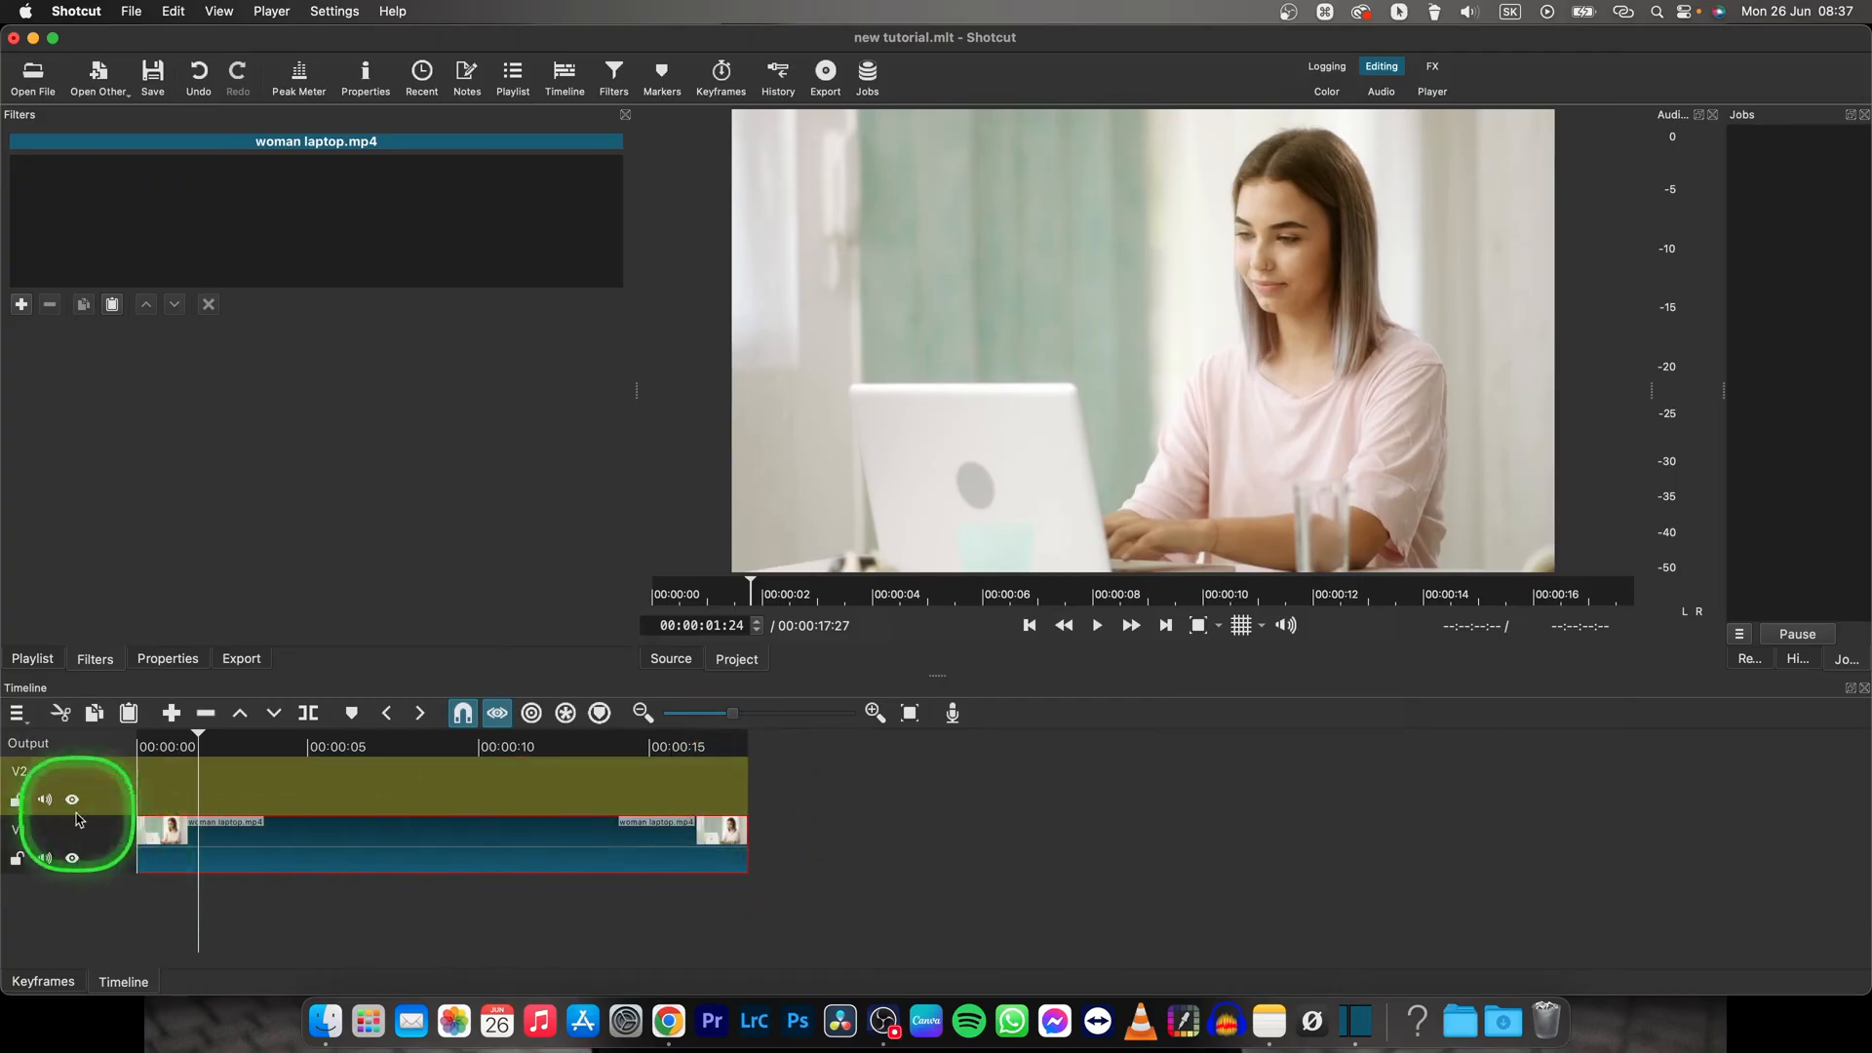
pyautogui.moveTo(331, 977)
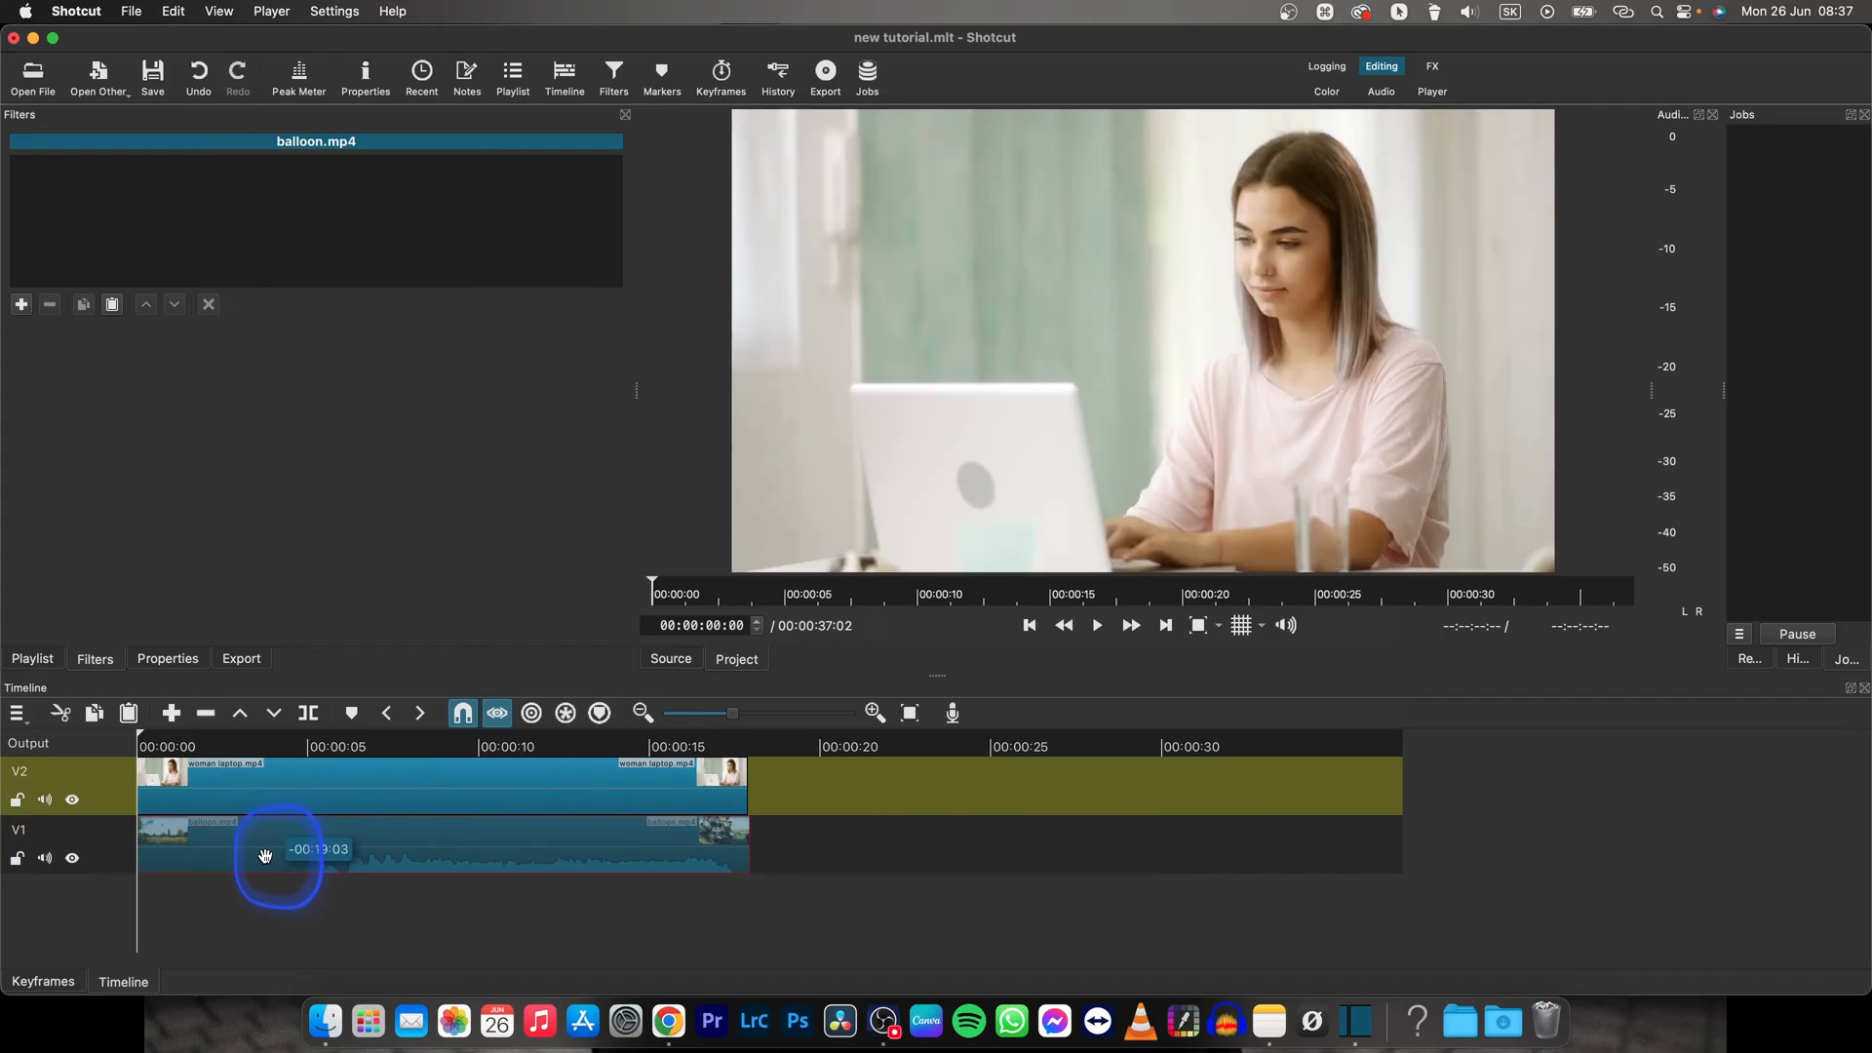
pyautogui.click(214, 774)
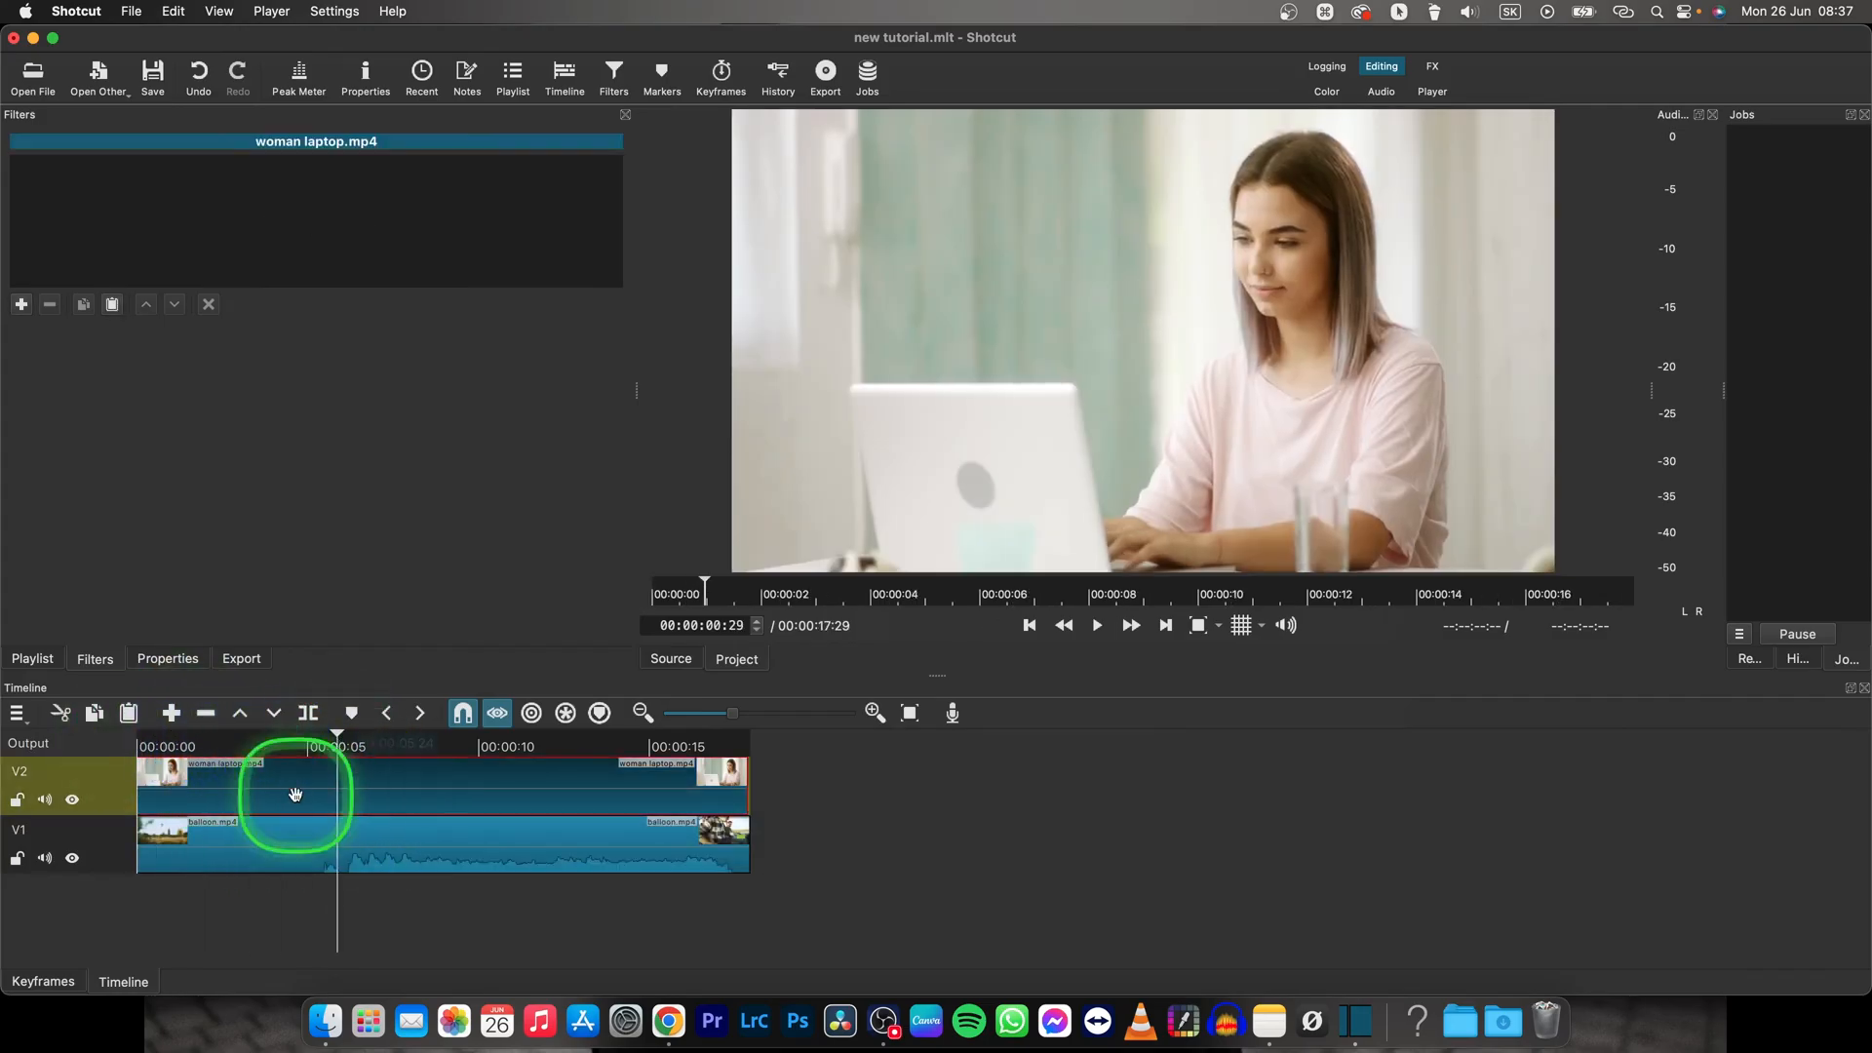
pyautogui.press('space')
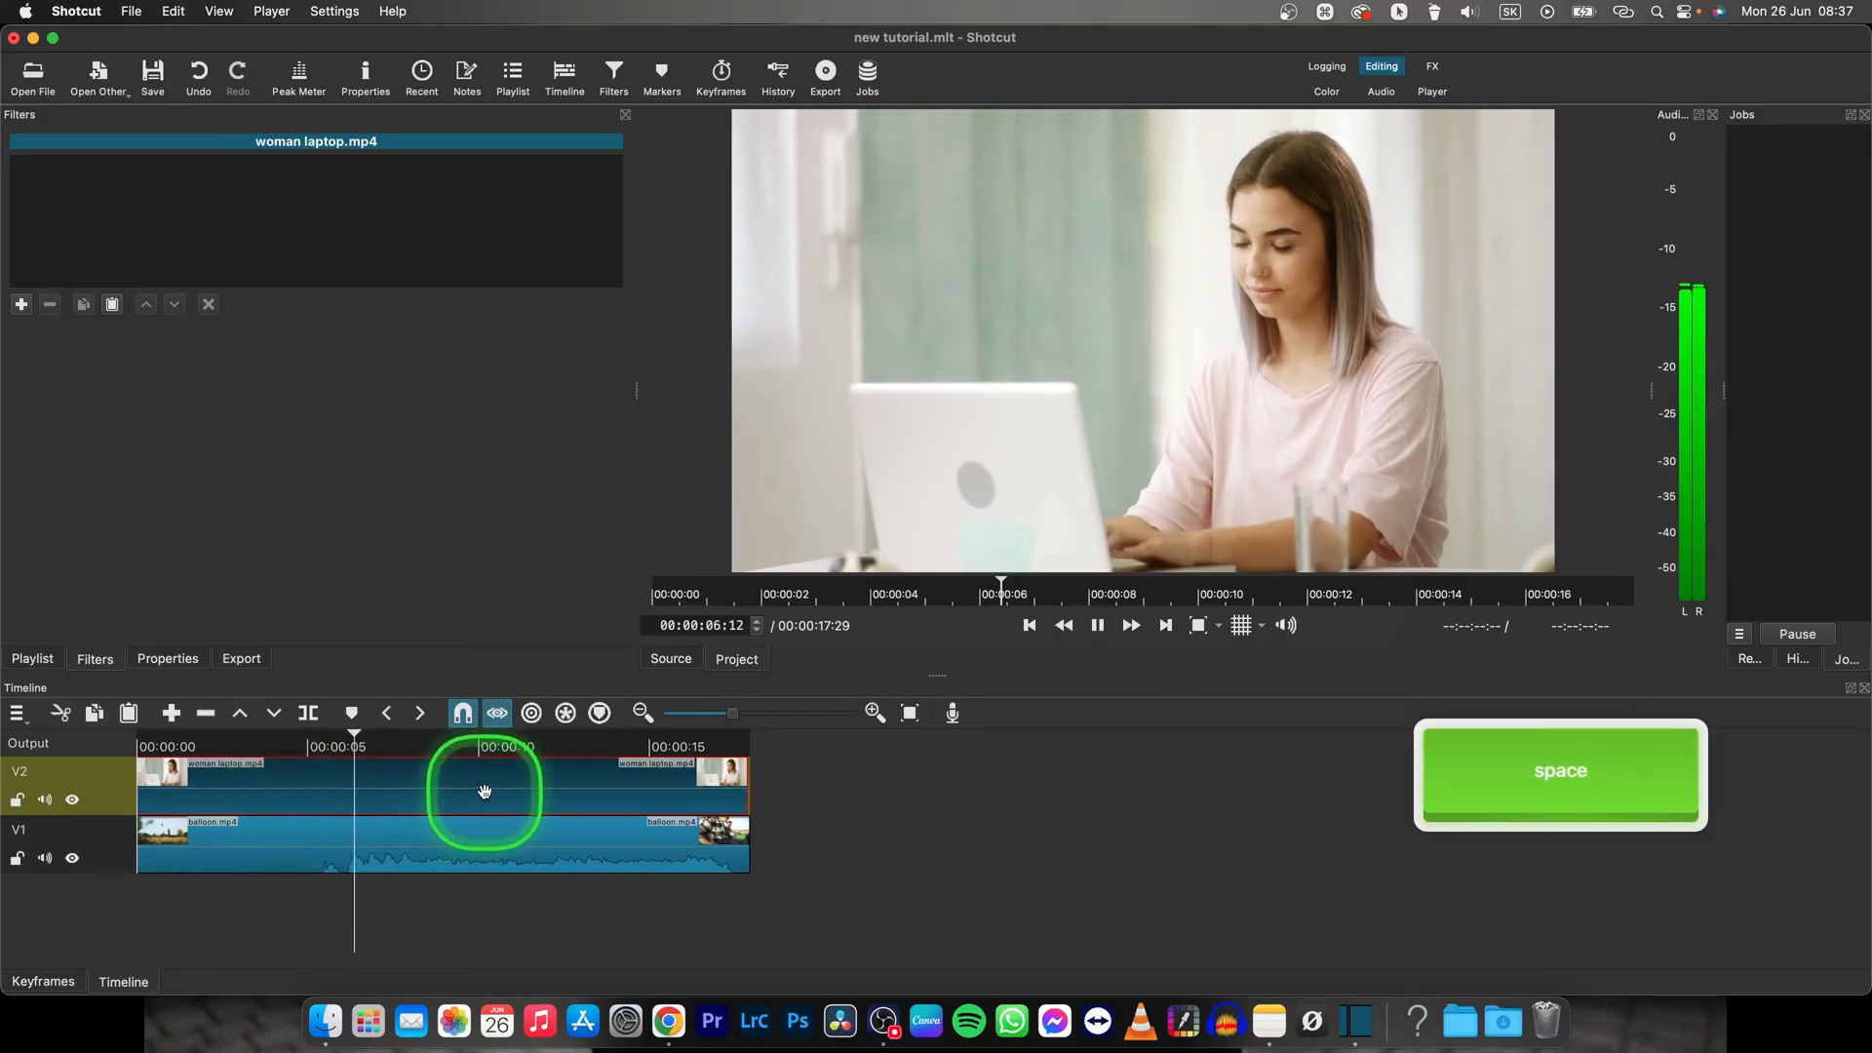
pyautogui.press('space')
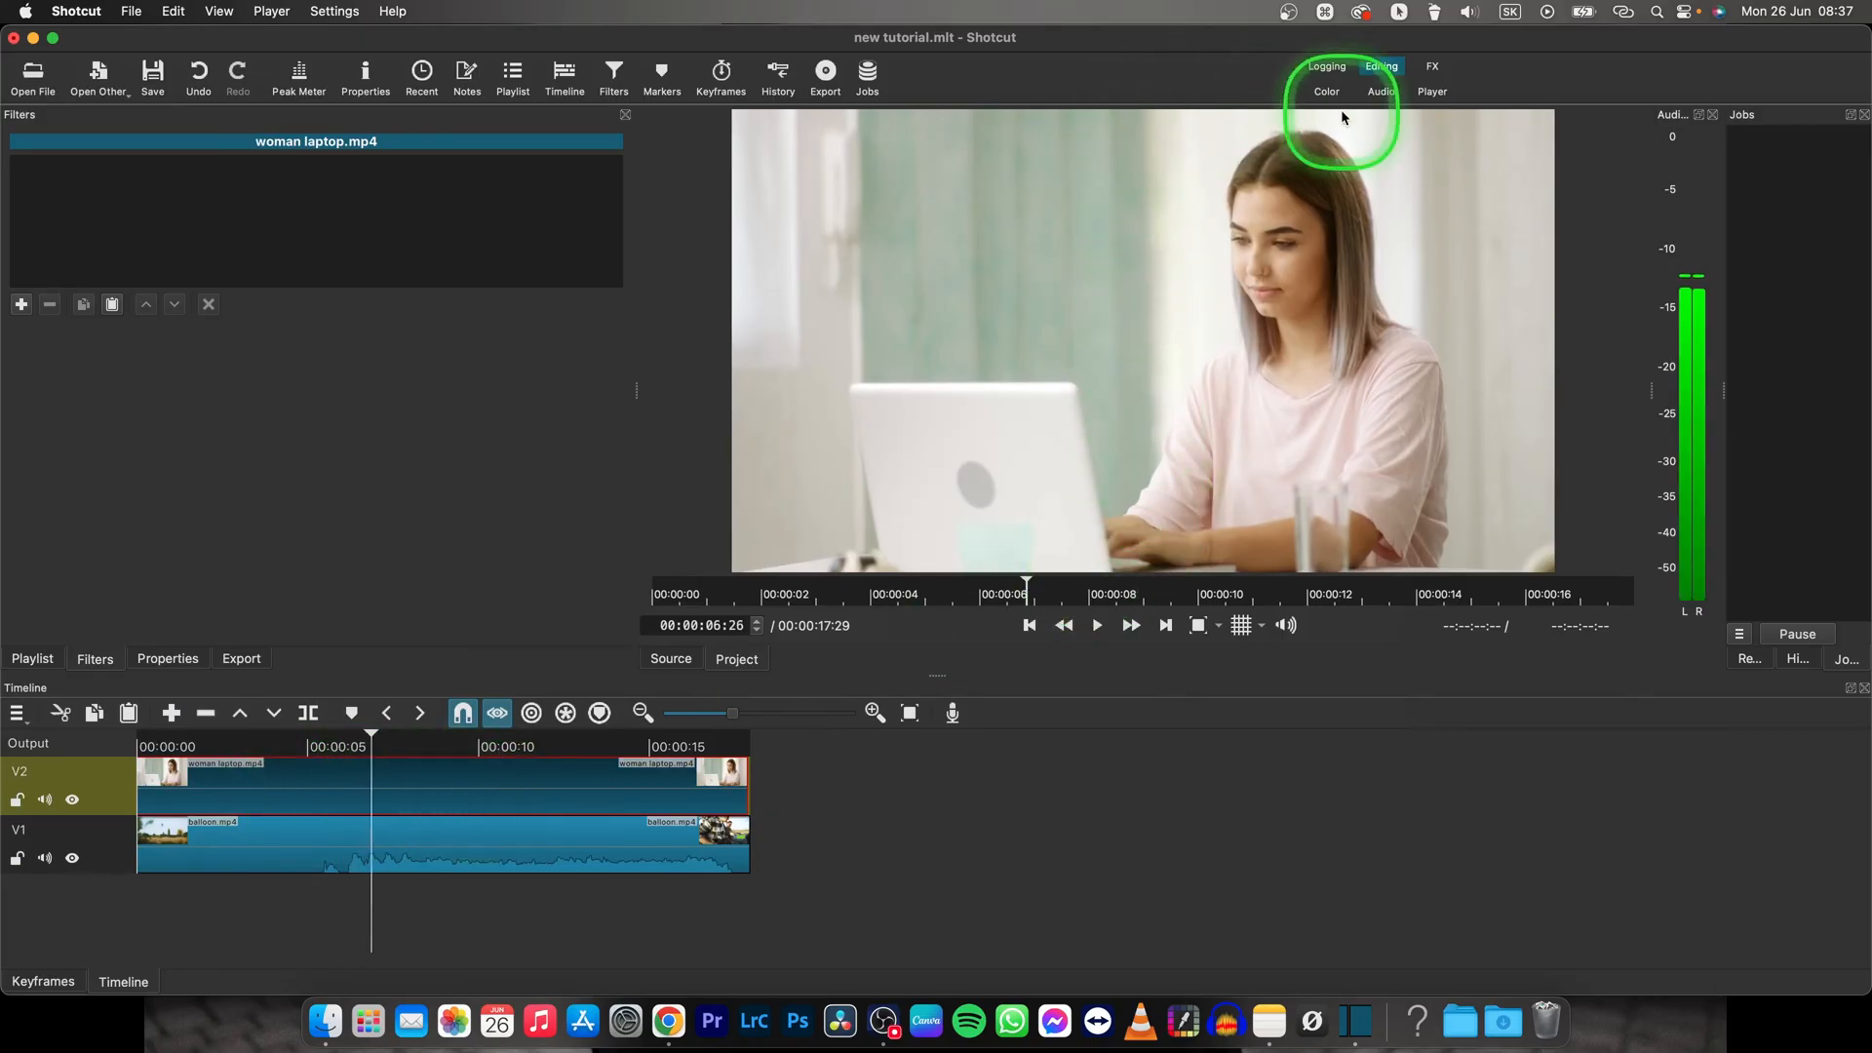
pyautogui.press('space')
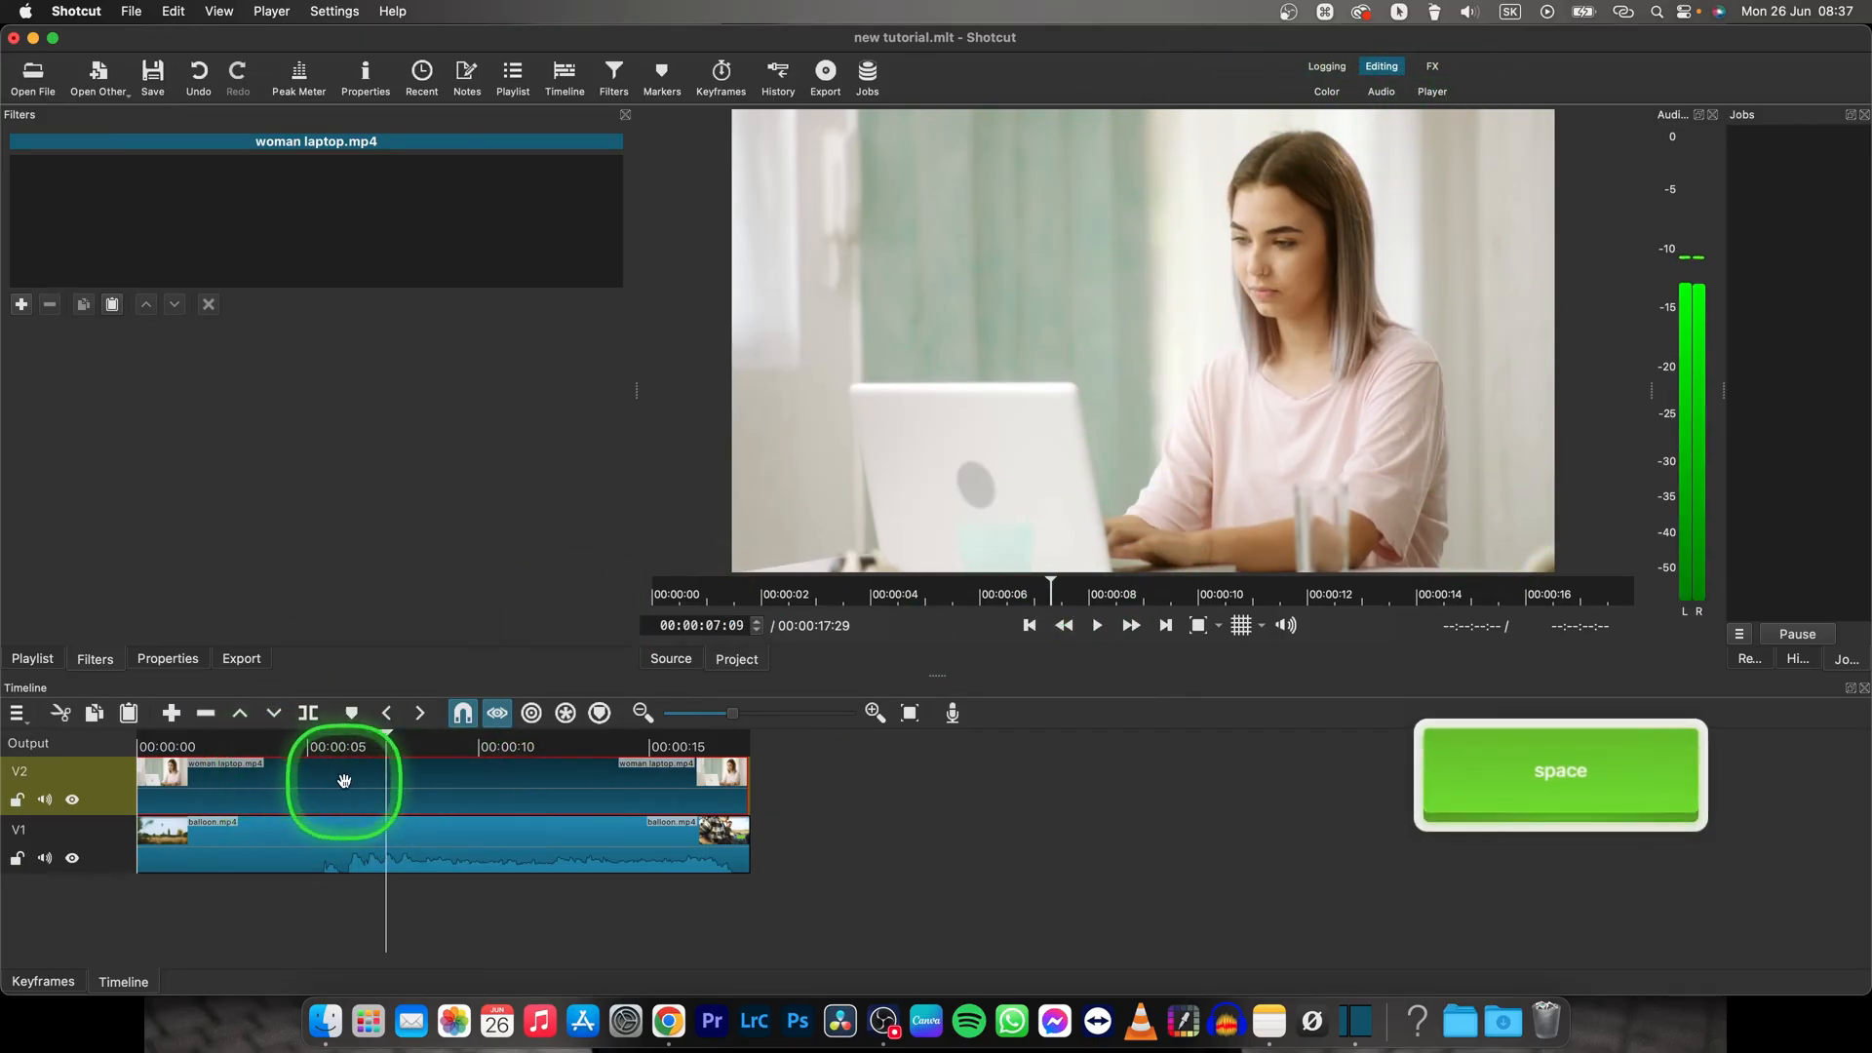
pyautogui.press('space')
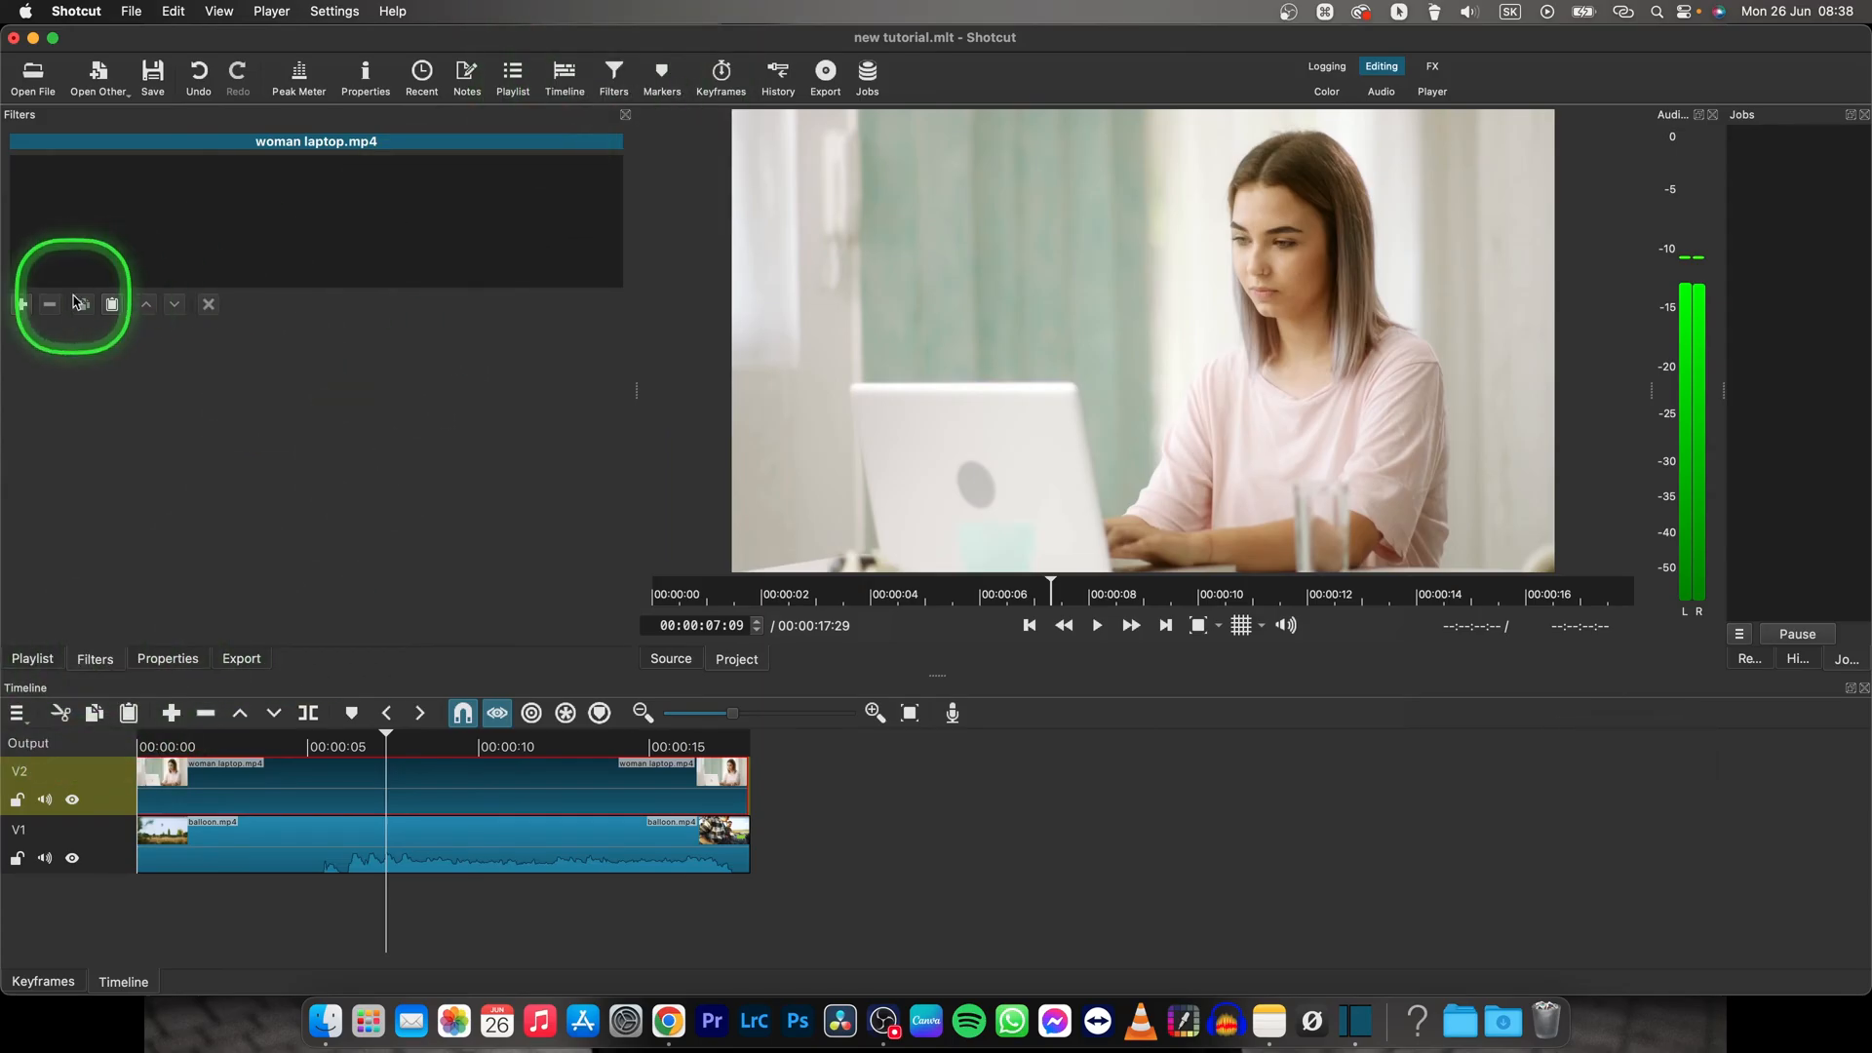
# - Add a Crop: Rectangle filter to the woman laptop clip, found by searching 'crop'
pyautogui.click(23, 304)
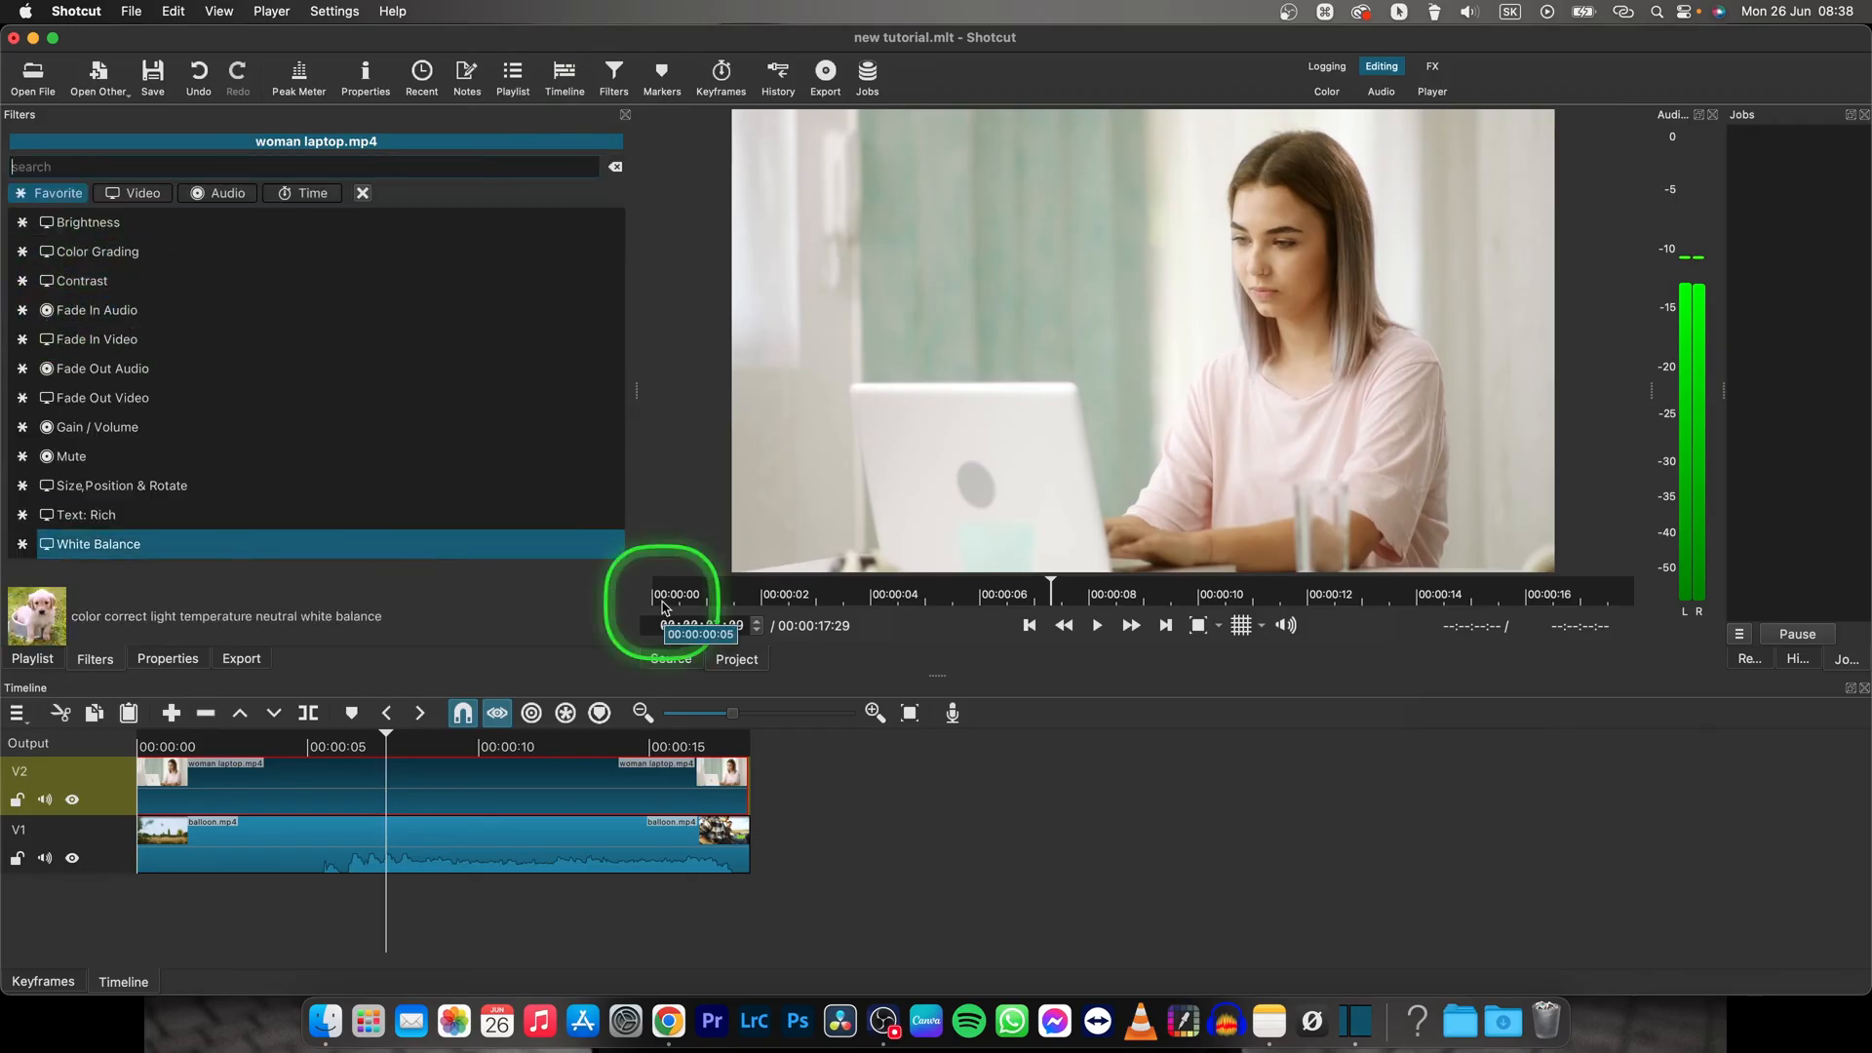
pyautogui.write('crop')
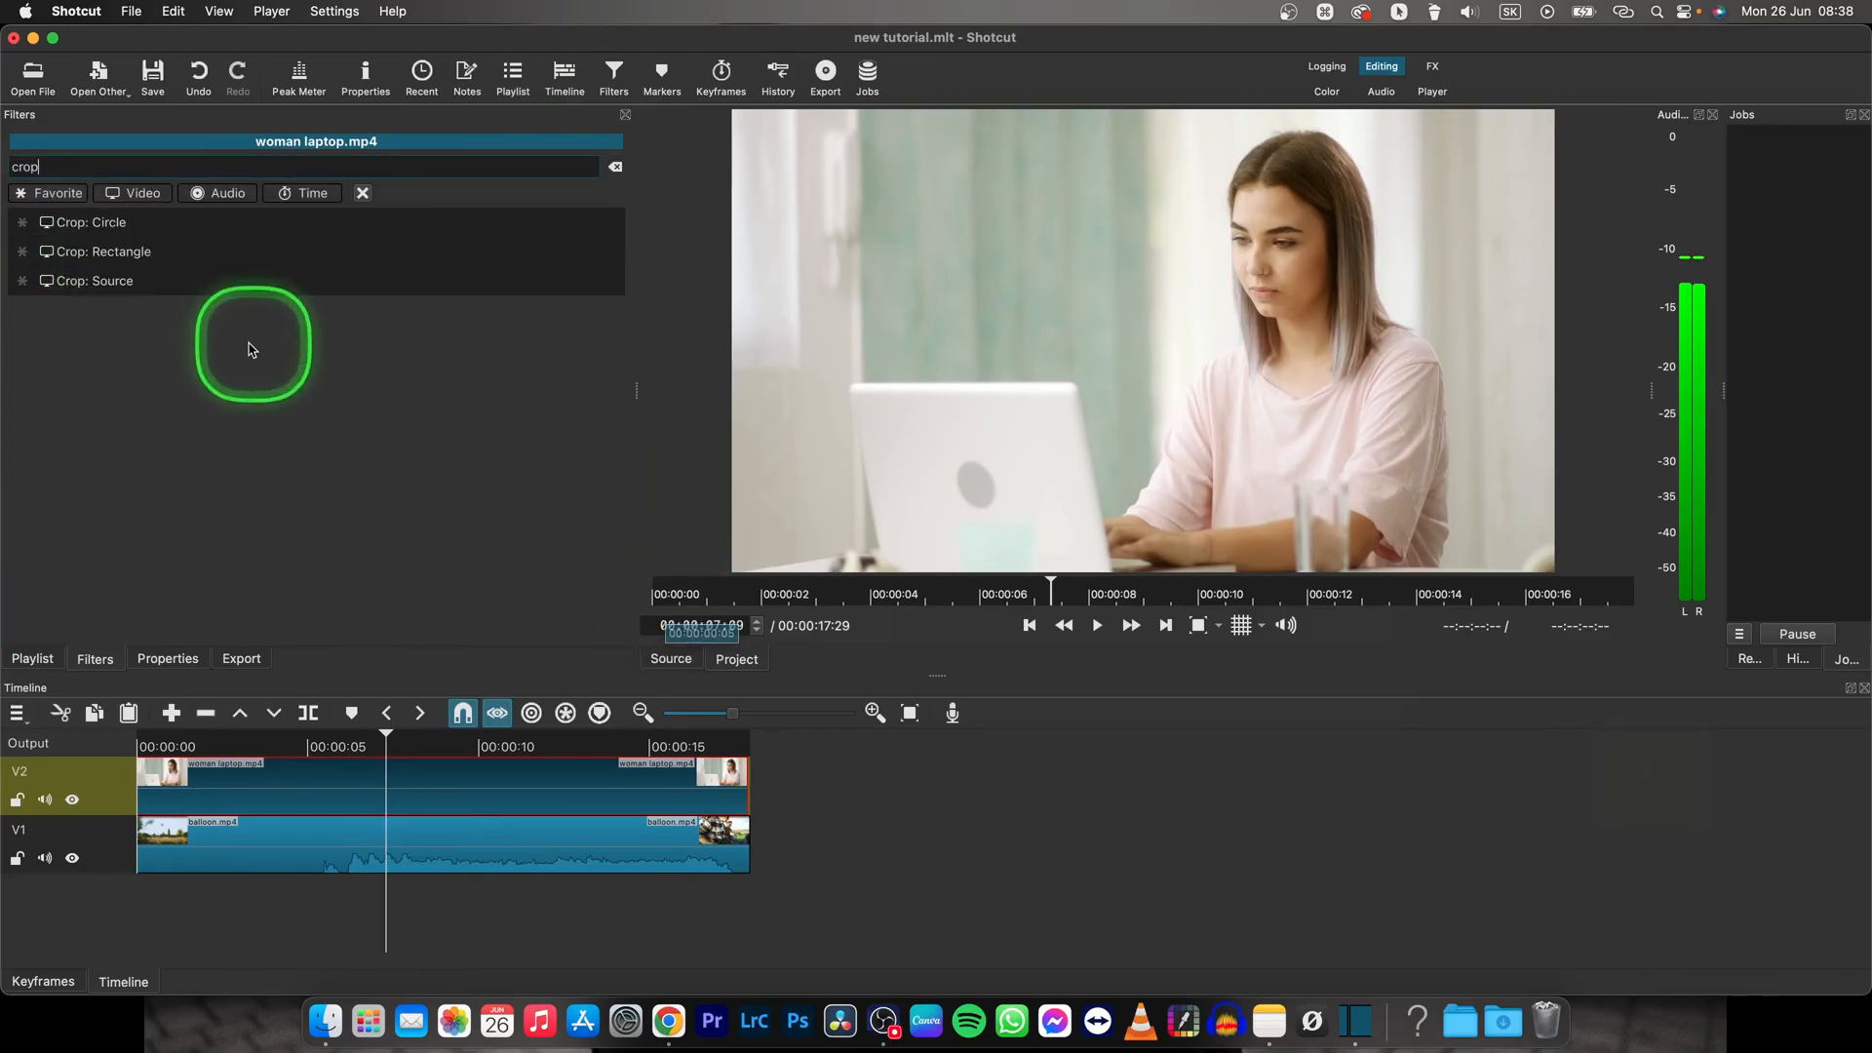
pyautogui.click(101, 252)
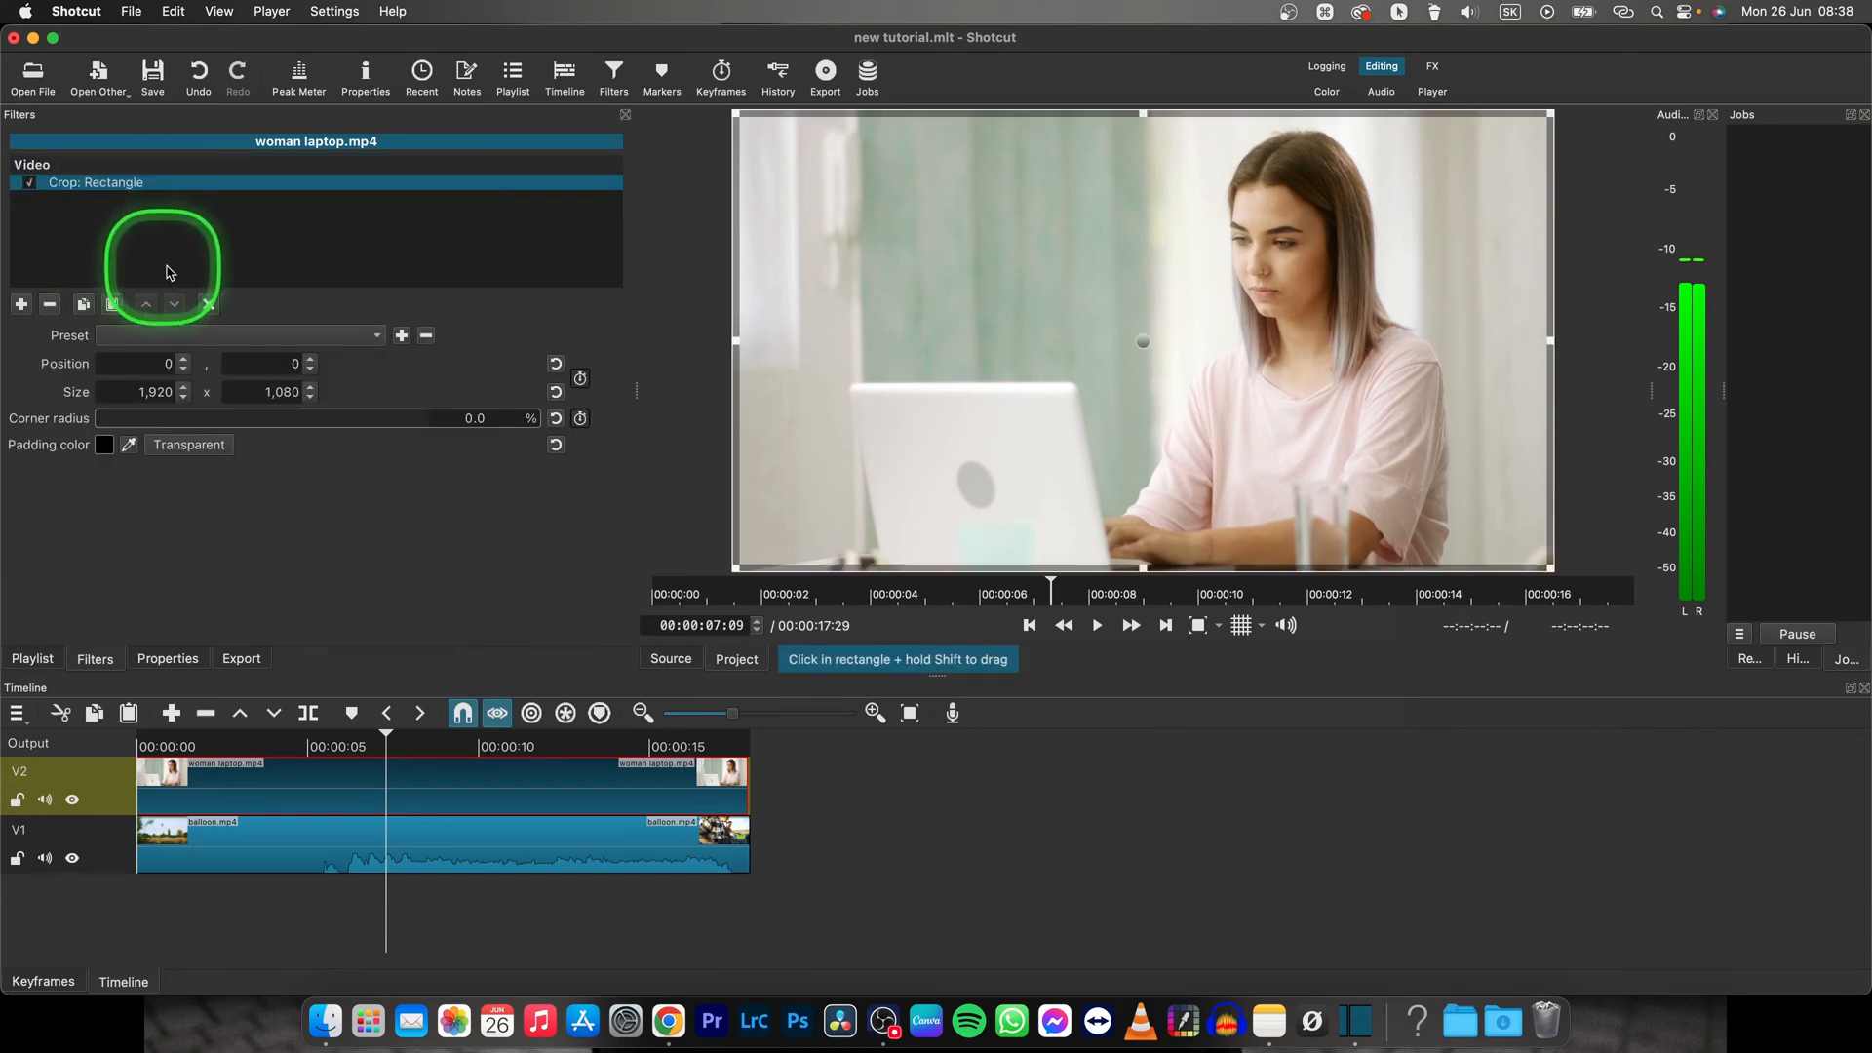
pyautogui.moveTo(507, 358)
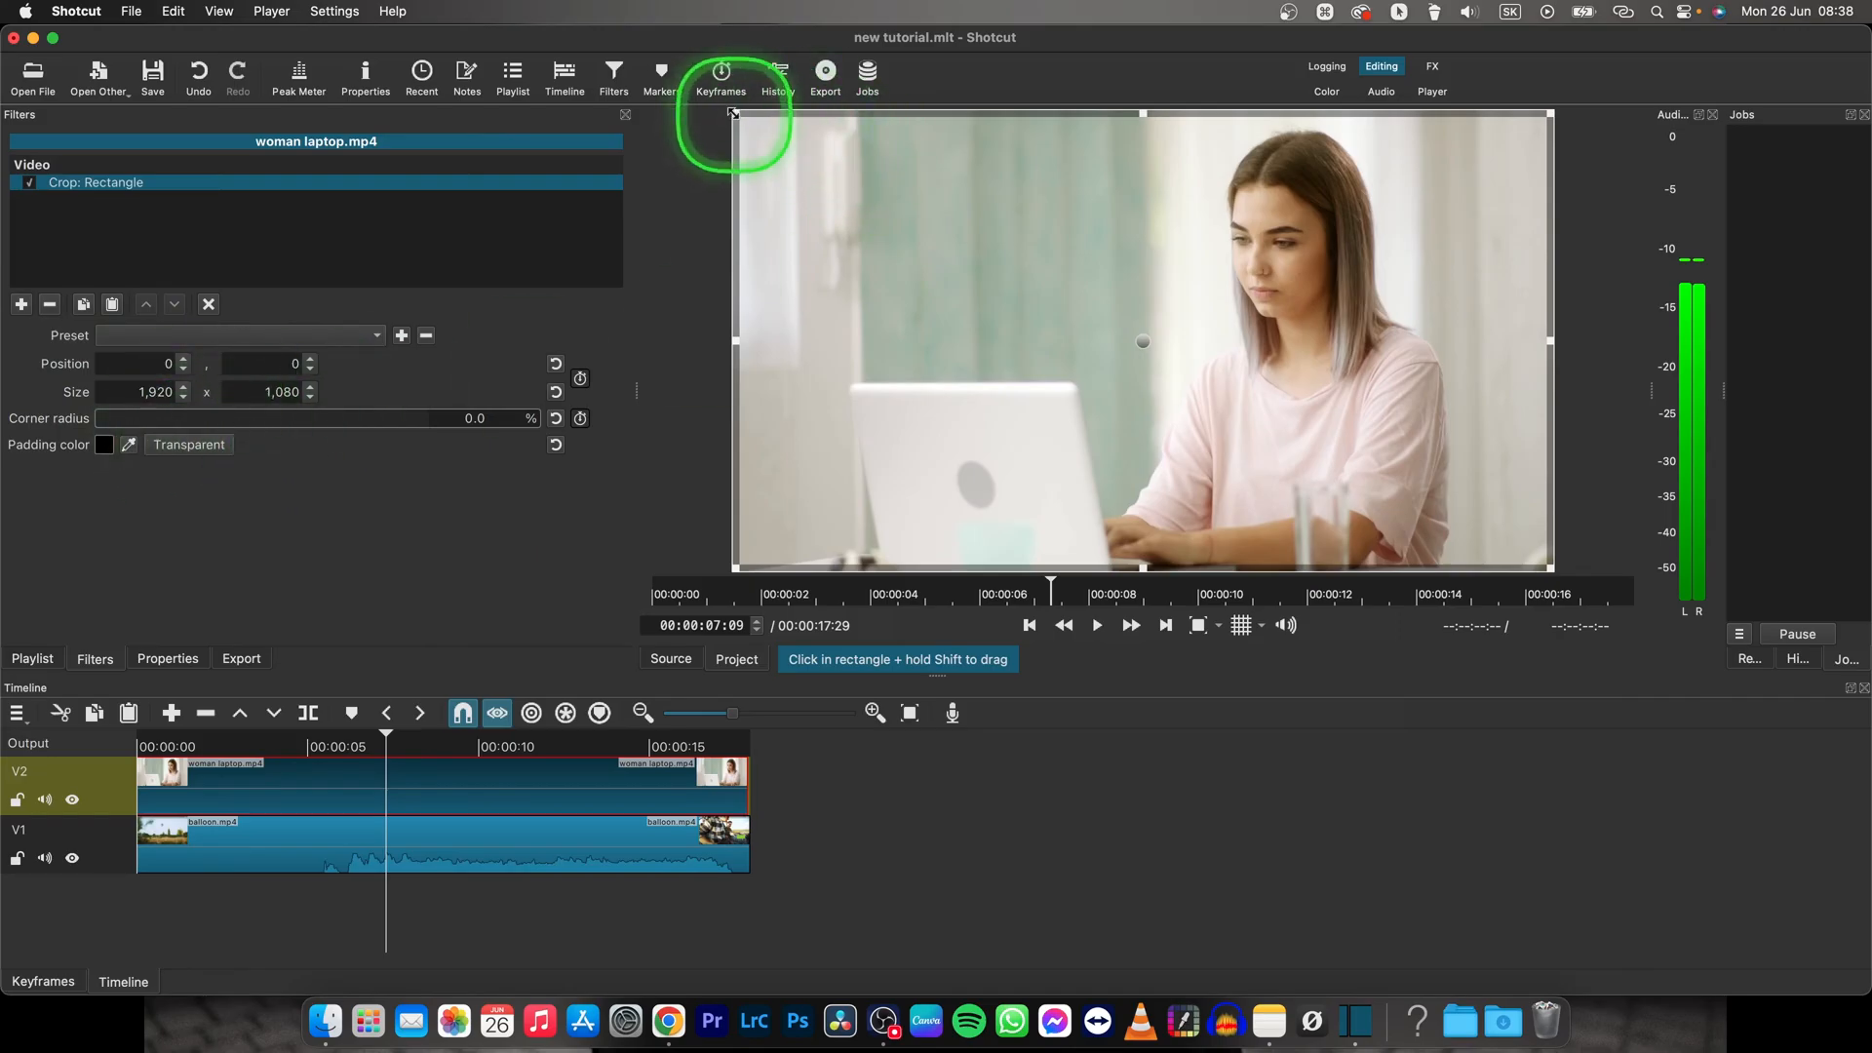
# - Narrow the crop rectangle to about 1,067 wide by trimming its left and right edges
pyautogui.moveTo(735, 113); pyautogui.dragTo(956, 129)
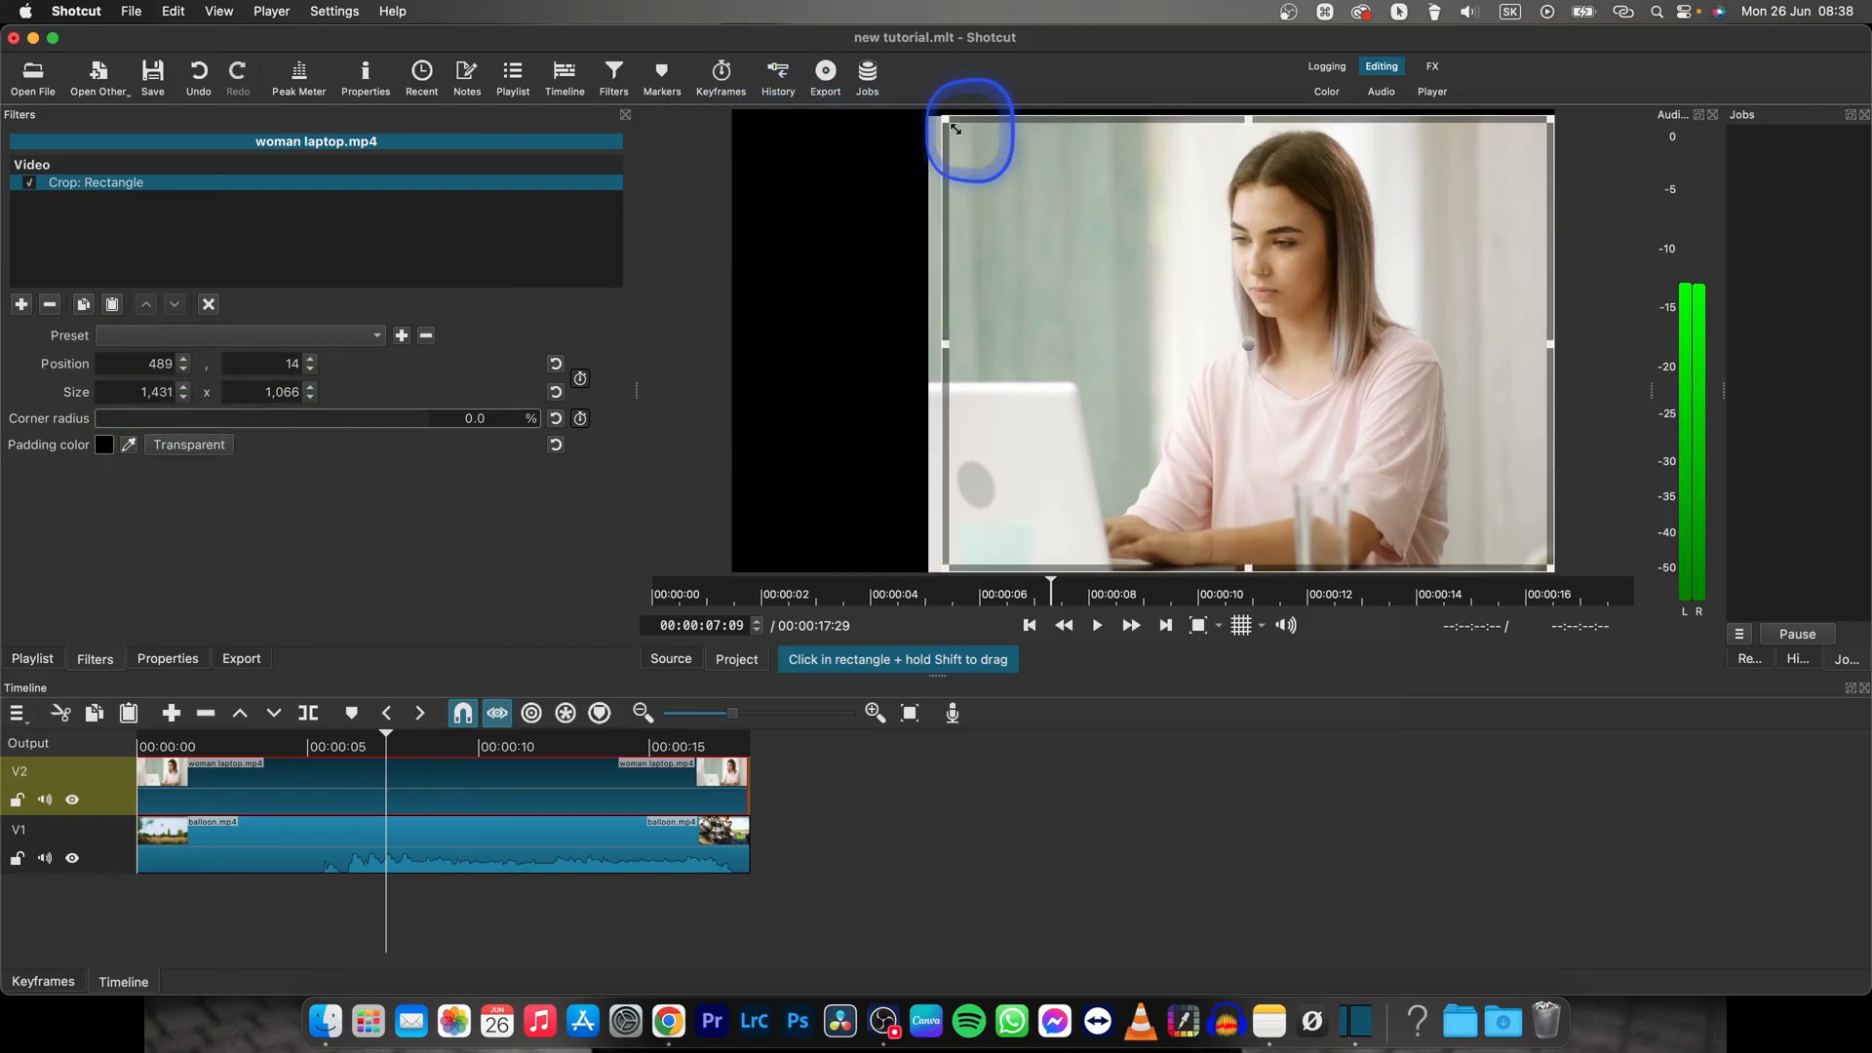
pyautogui.moveTo(948, 128); pyautogui.dragTo(1063, 129)
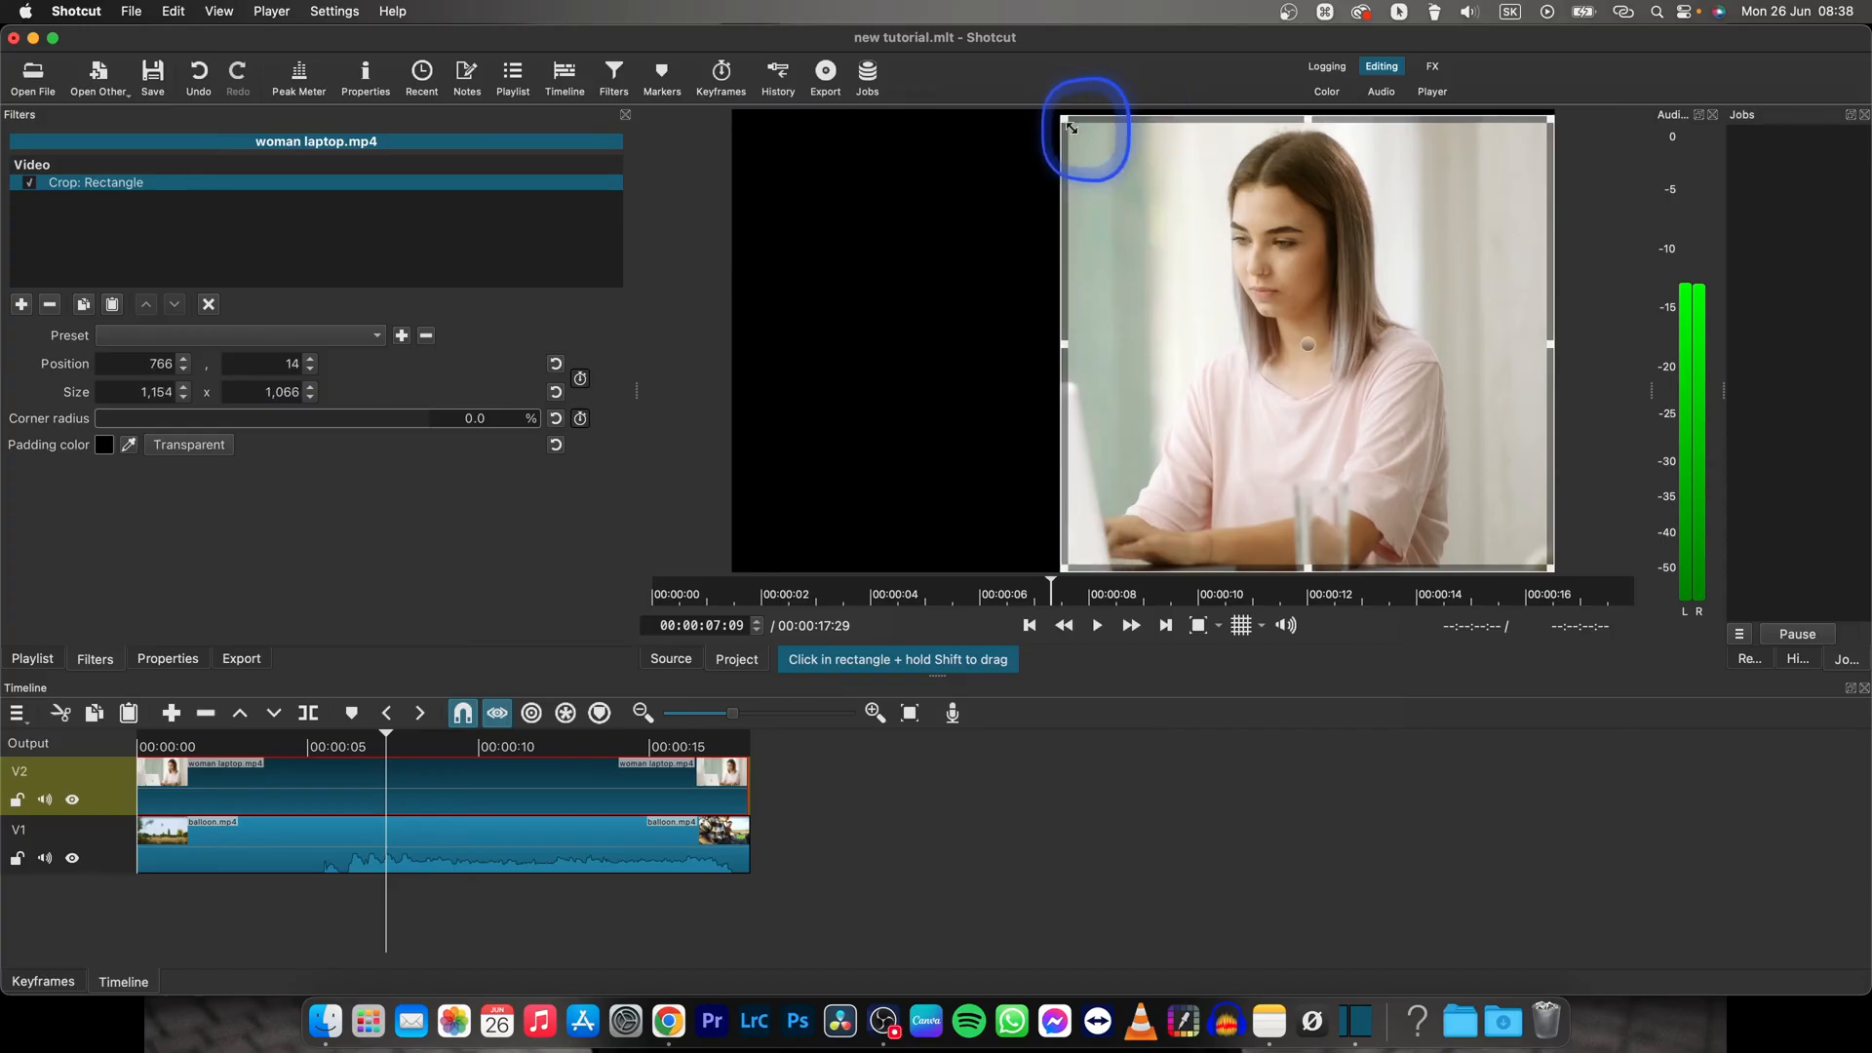
pyautogui.moveTo(1069, 125); pyautogui.dragTo(1517, 113)
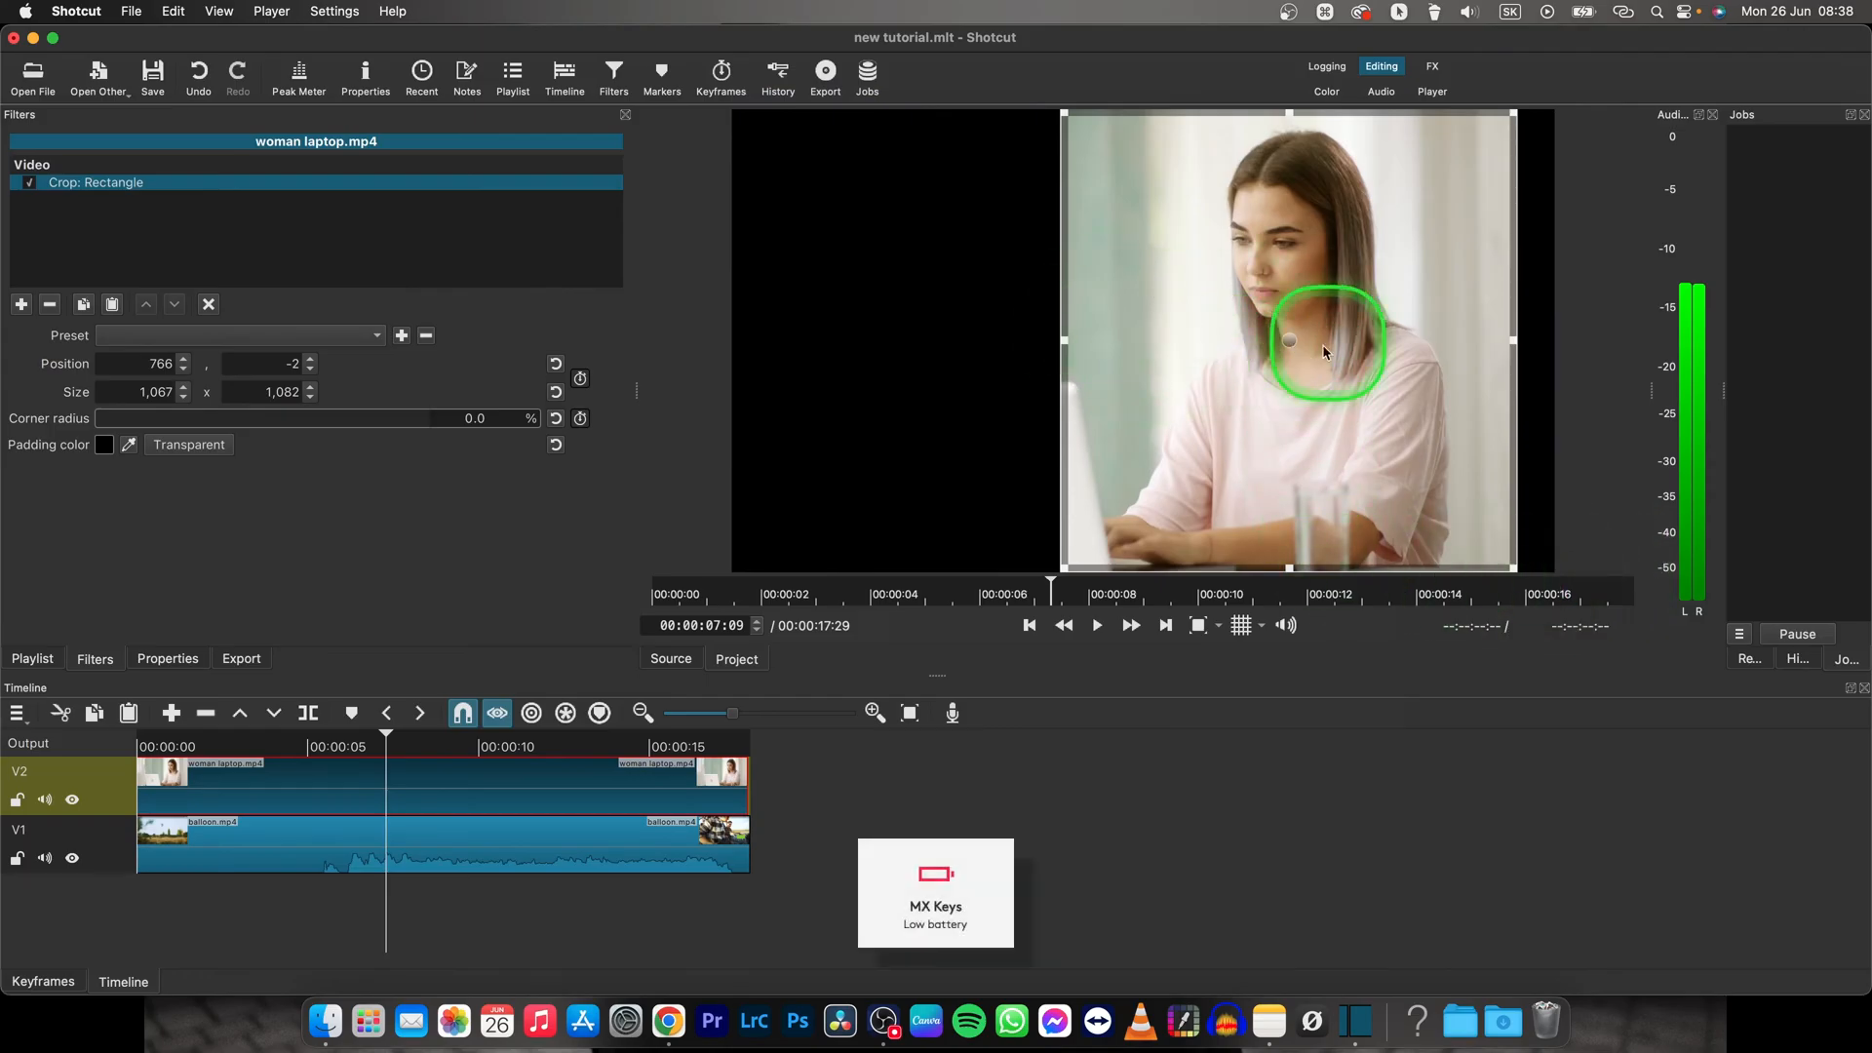
# - Nudge the crop rectangle to roughly 737, -7 so it frames the woman centrally
pyautogui.moveTo(1322, 353); pyautogui.dragTo(1203, 341)
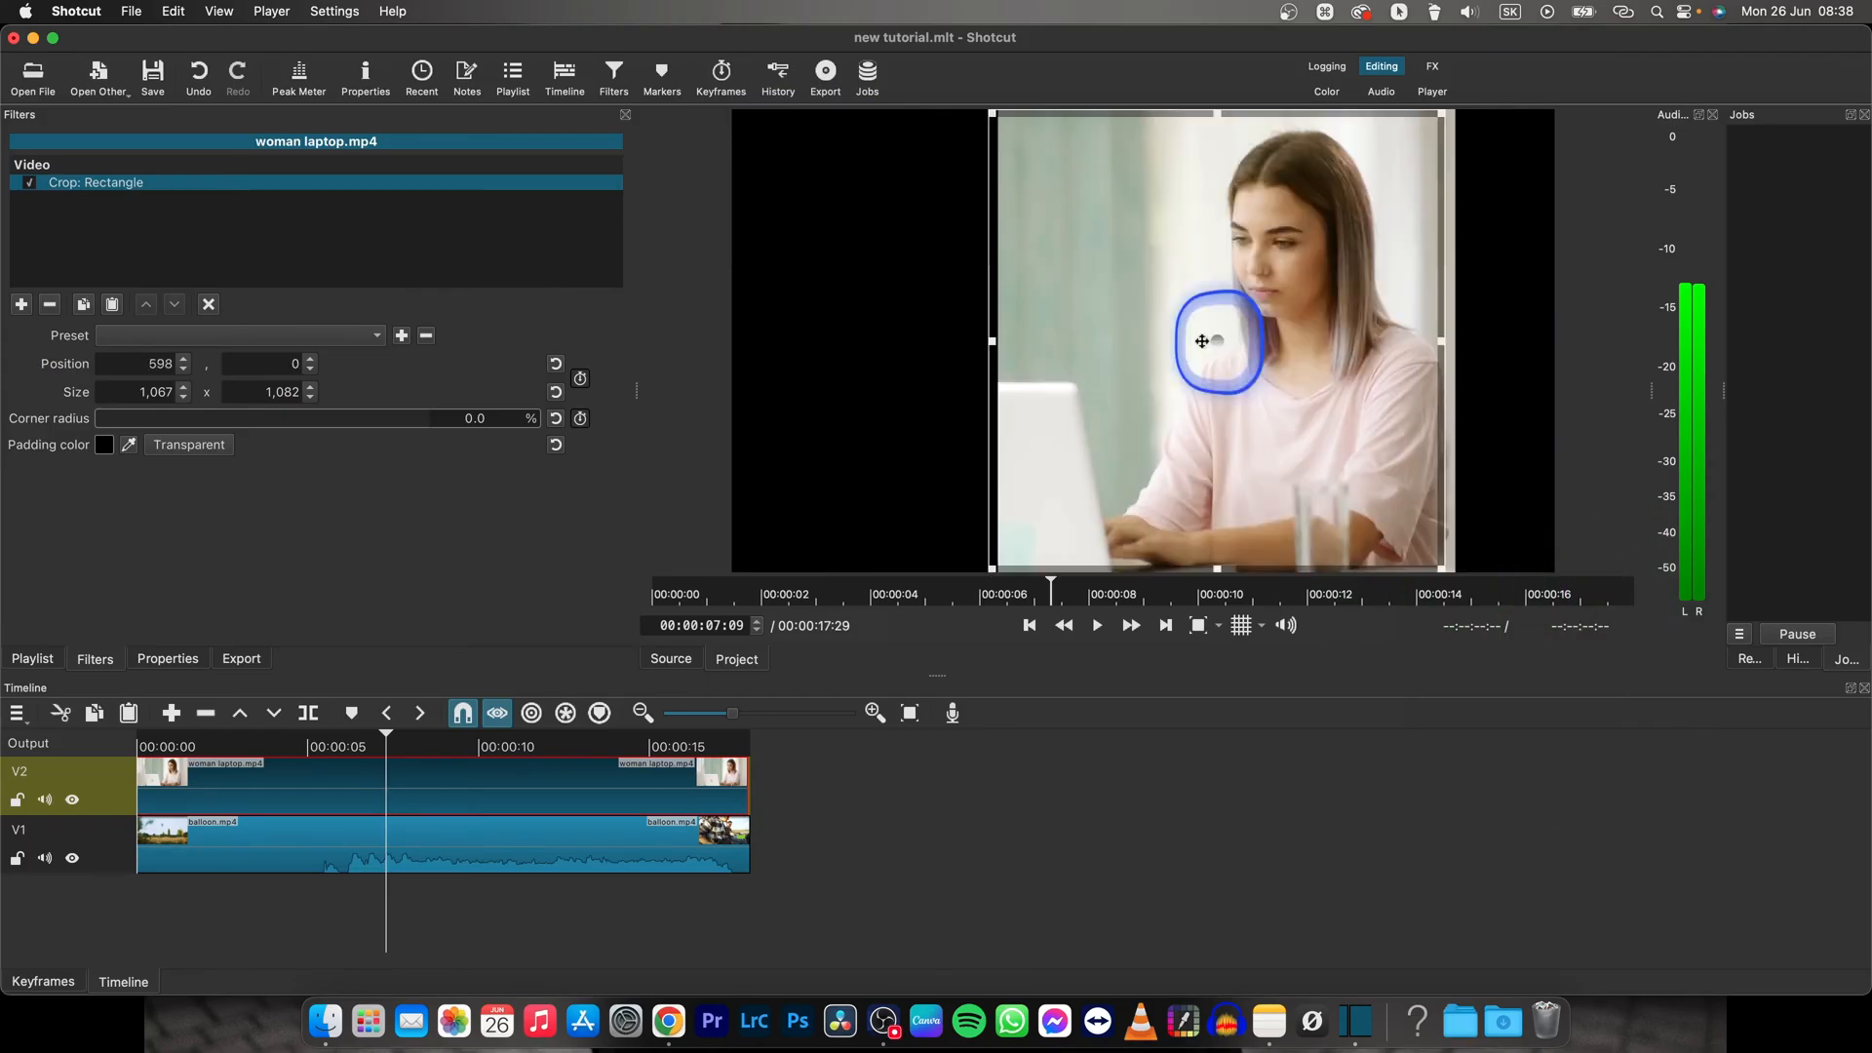
pyautogui.moveTo(1203, 341); pyautogui.dragTo(1232, 340)
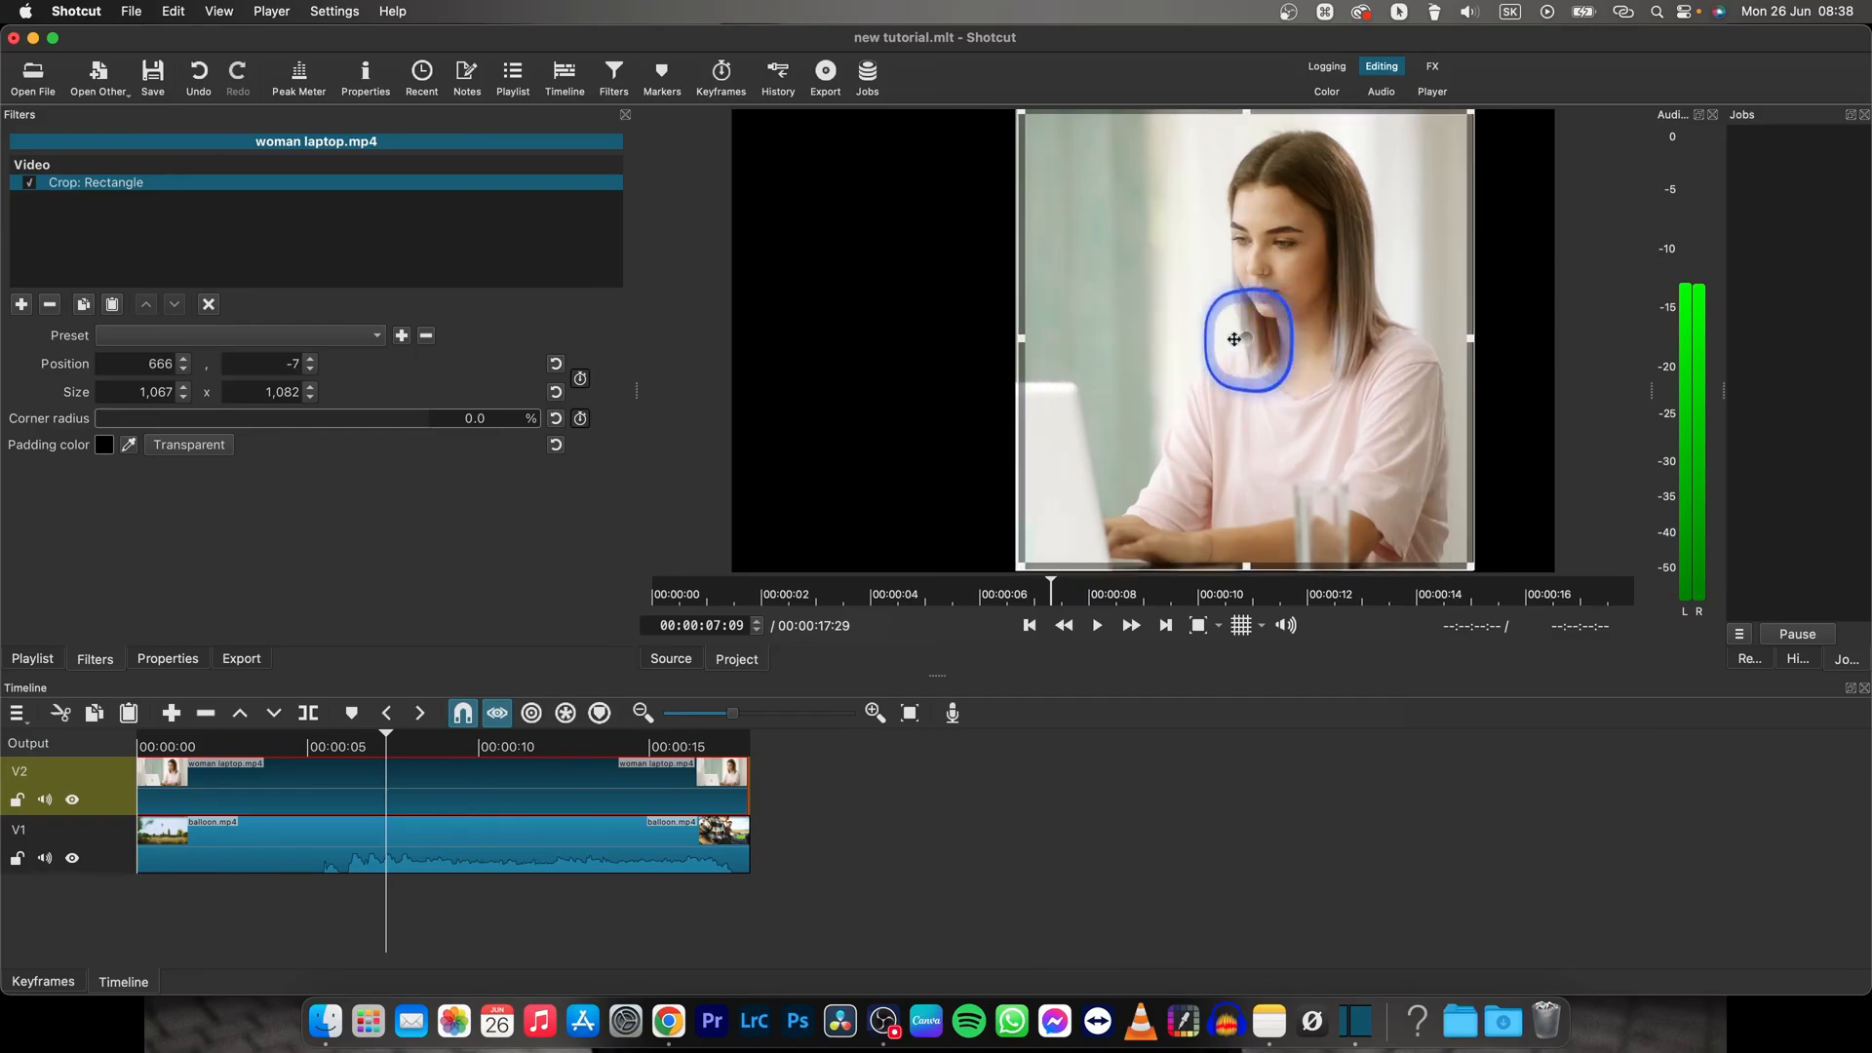
pyautogui.moveTo(1233, 340); pyautogui.dragTo(1266, 362)
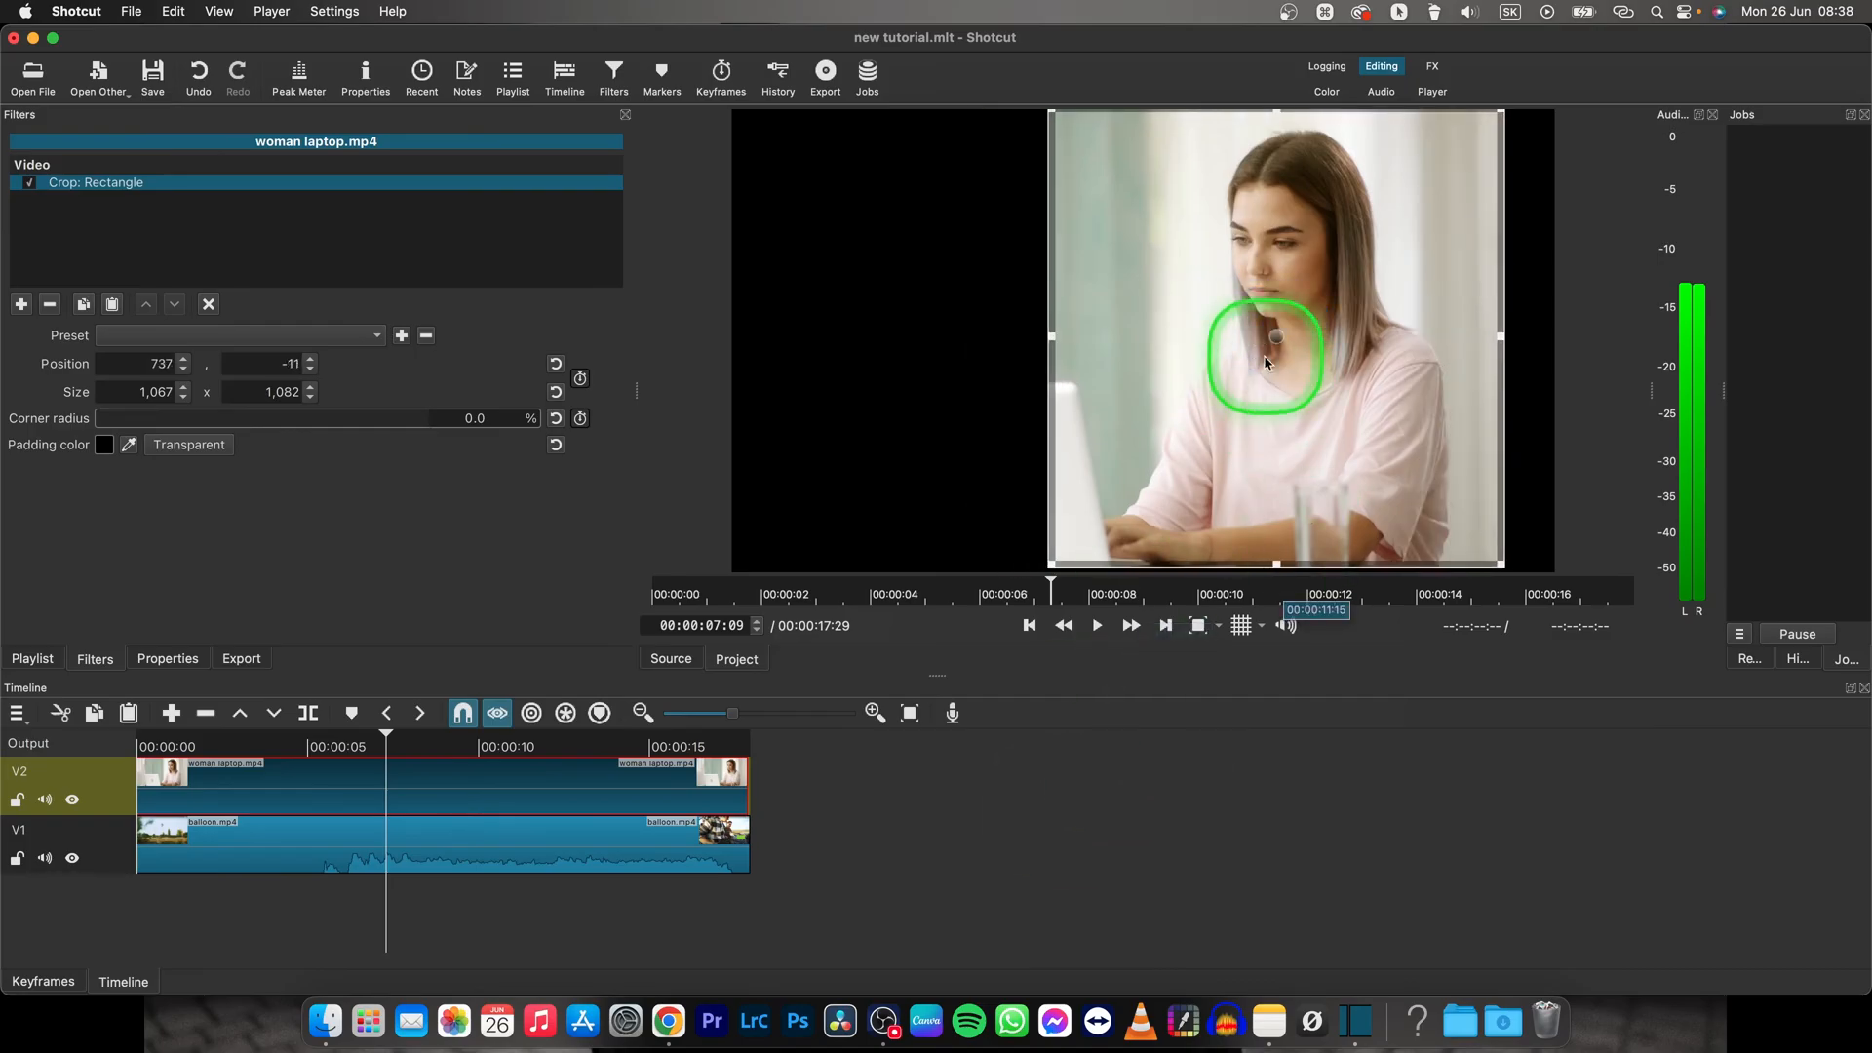
pyautogui.moveTo(1262, 362); pyautogui.dragTo(1283, 351)
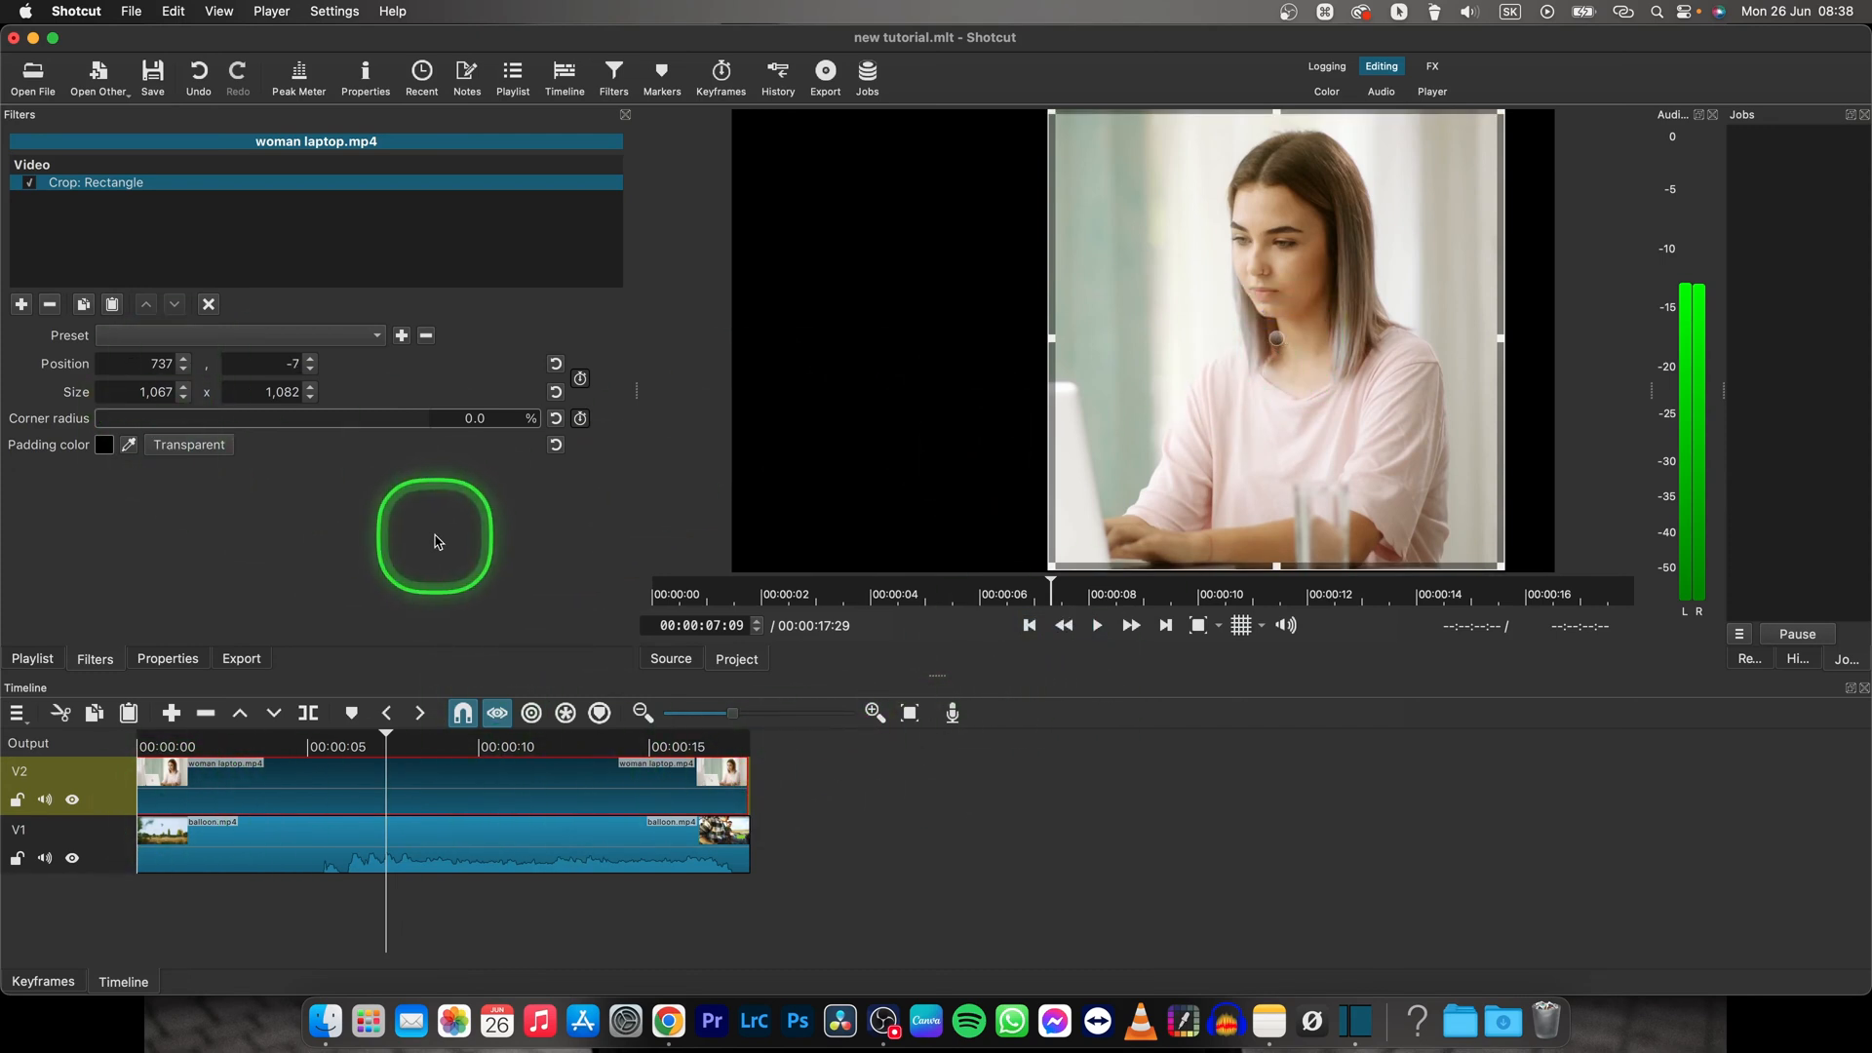
pyautogui.moveTo(848, 141)
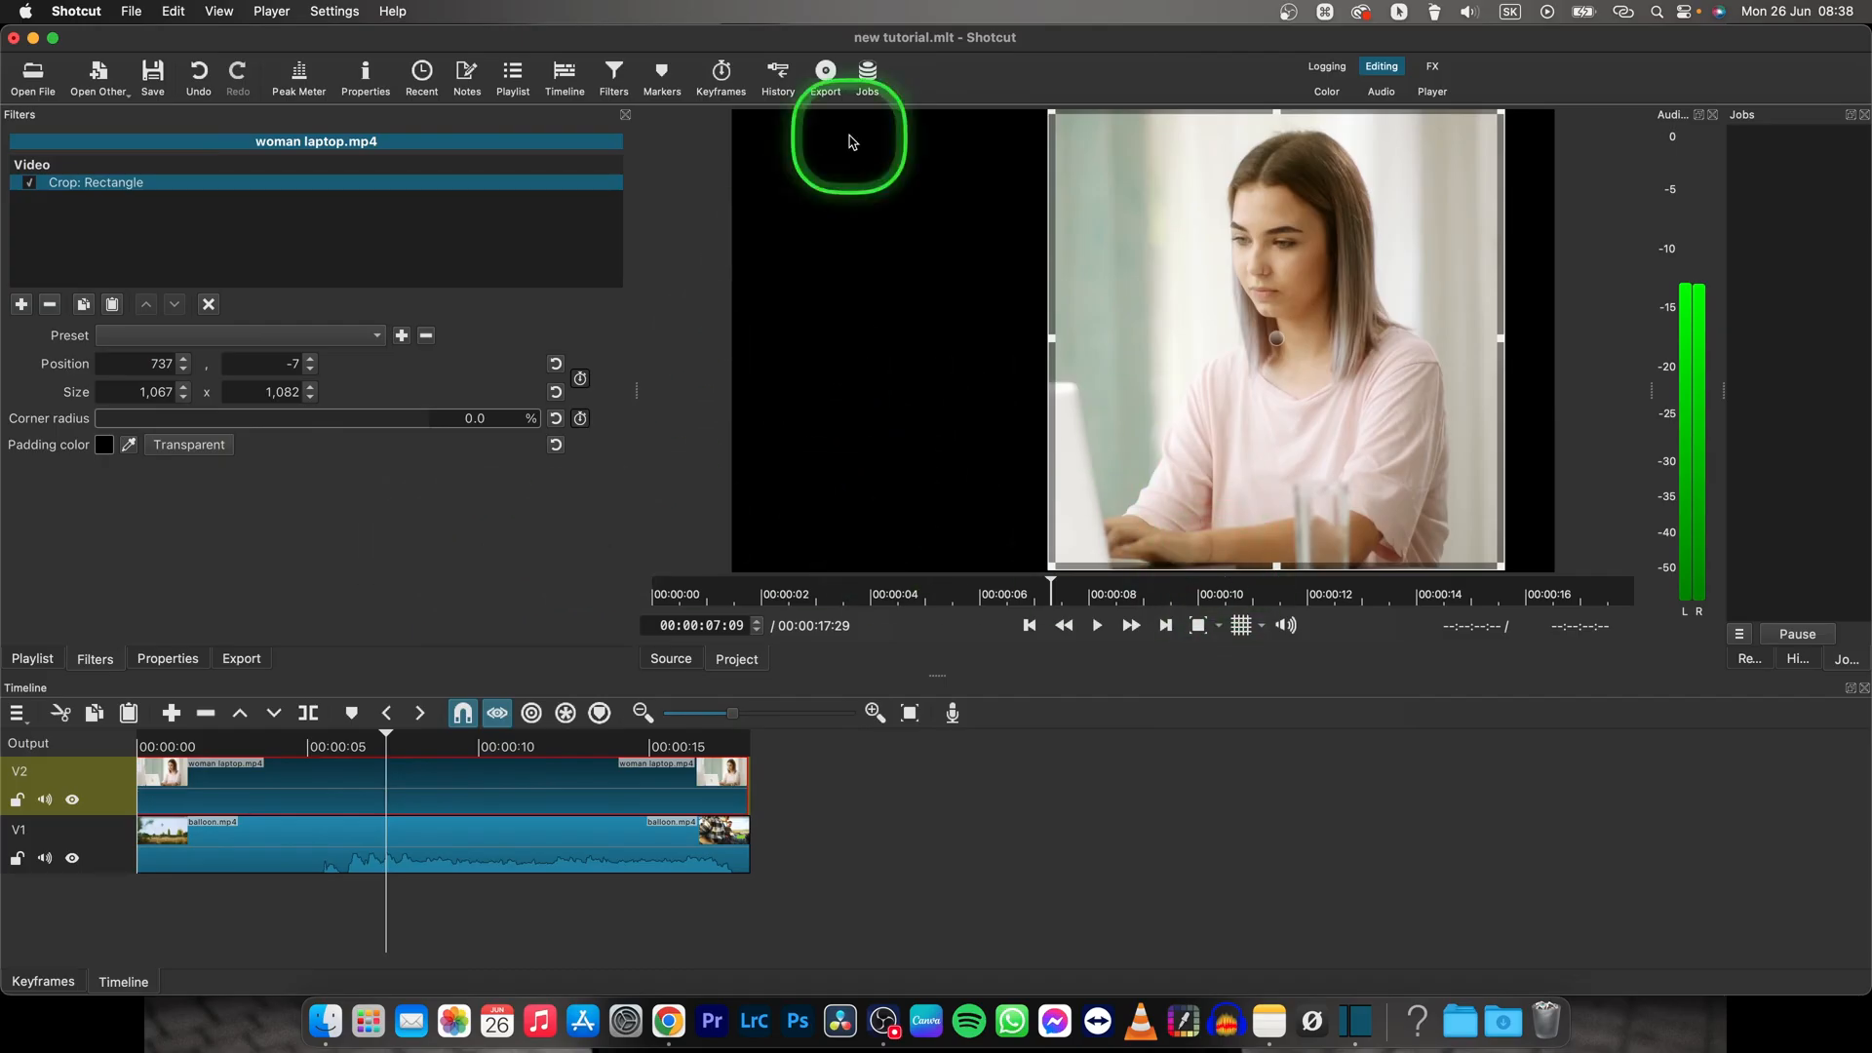
pyautogui.moveTo(778, 406)
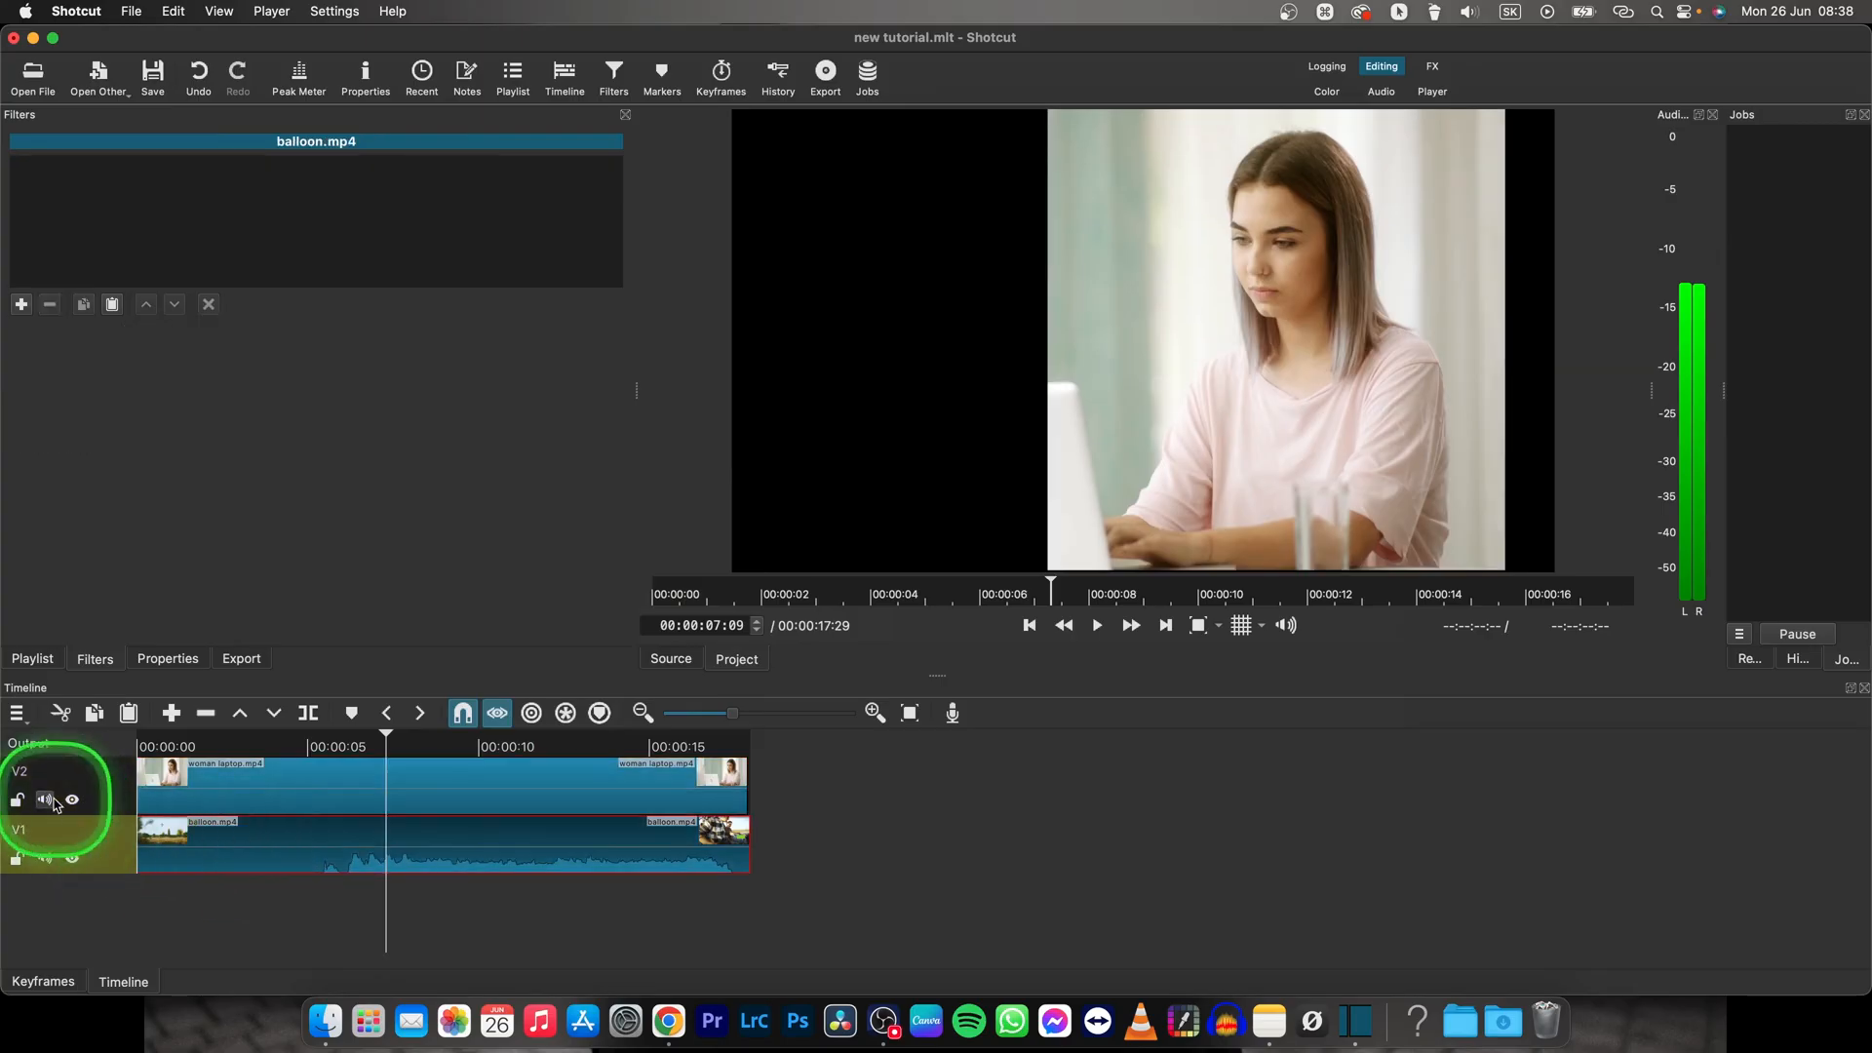
# - Toggle the V2 track hidden and shown so the balloon footage composites behind the cropped clip
pyautogui.click(70, 799)
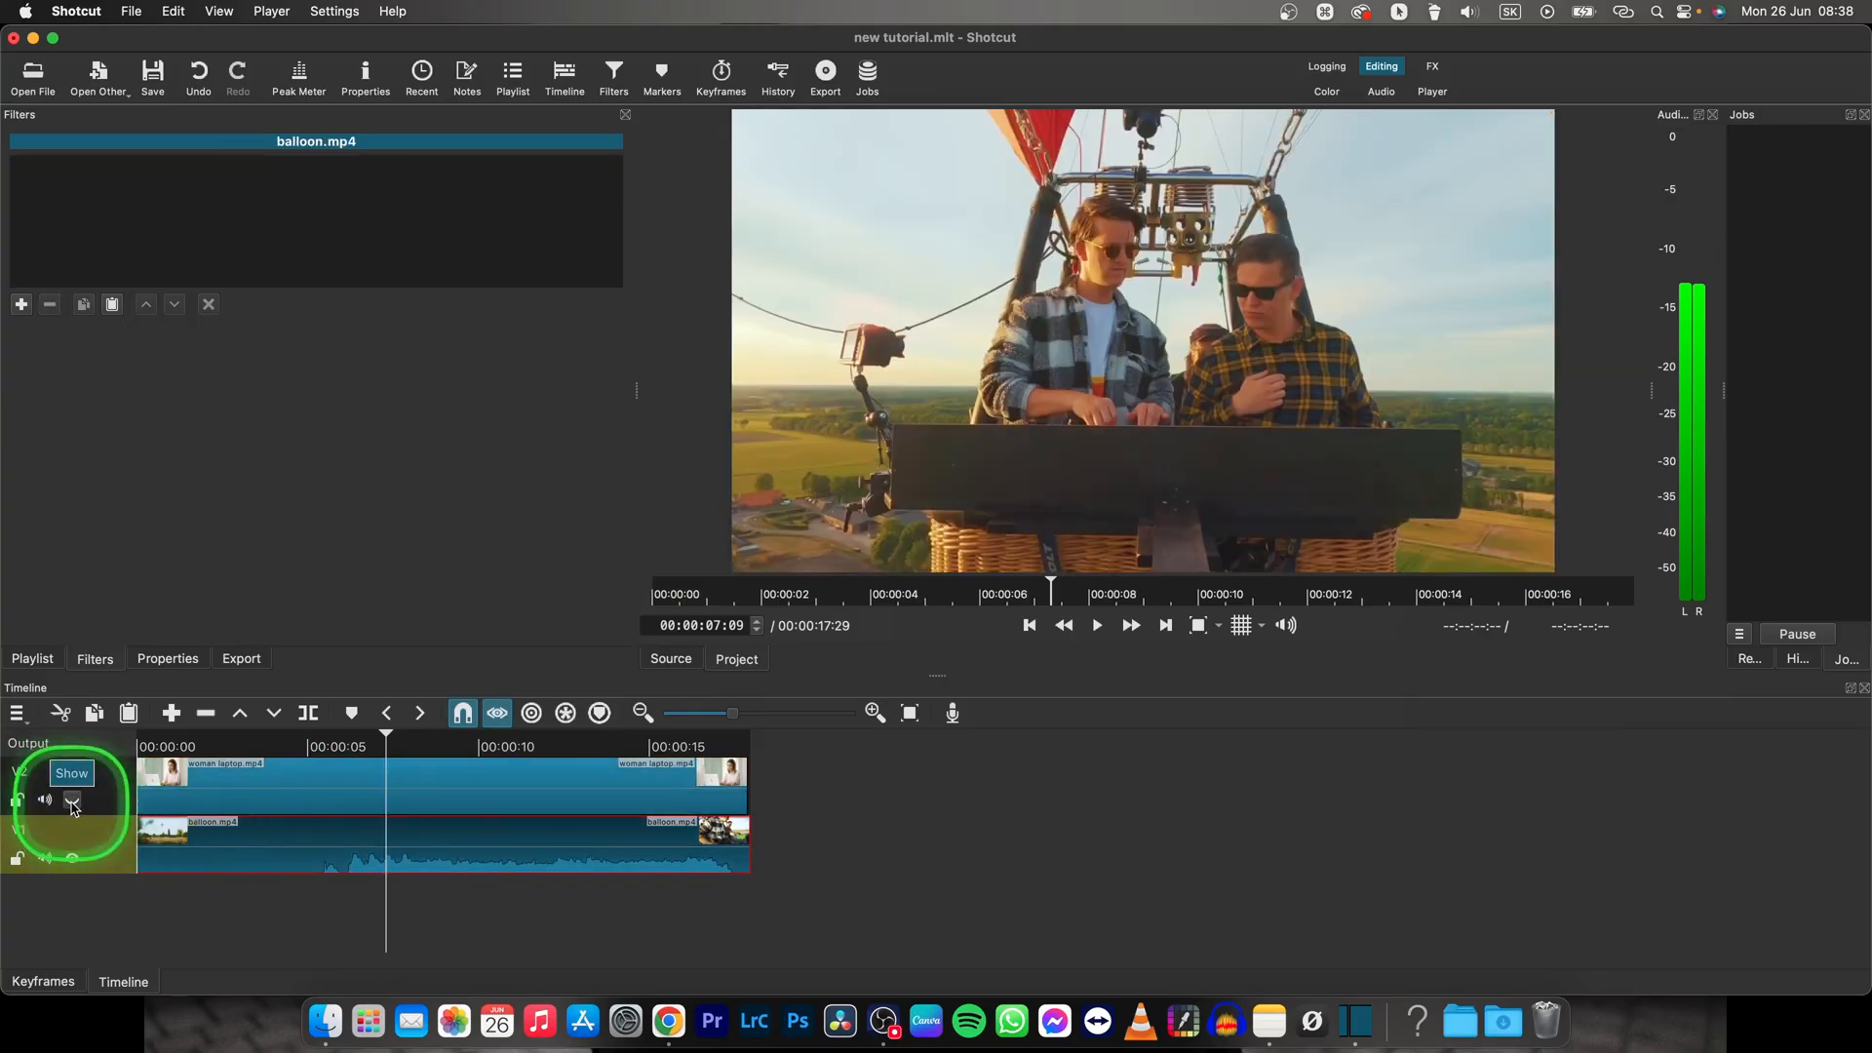
pyautogui.click(71, 800)
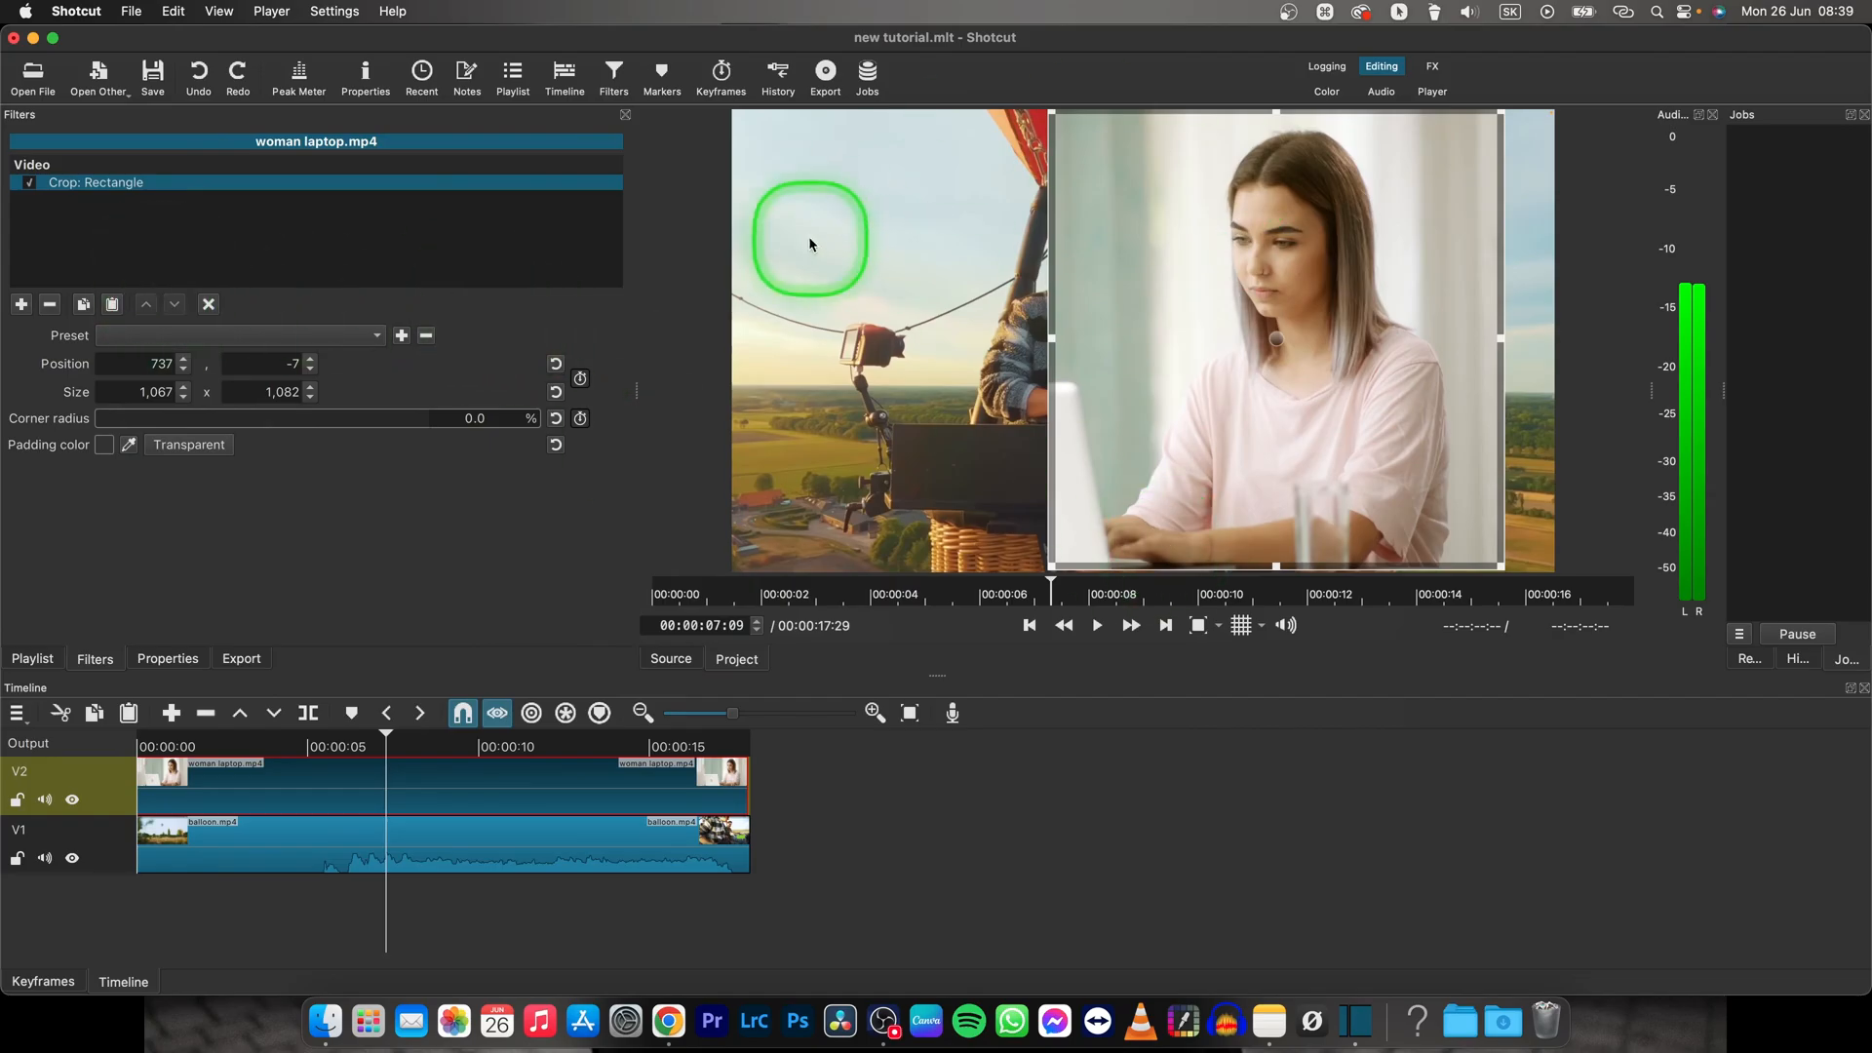
pyautogui.moveTo(242, 796)
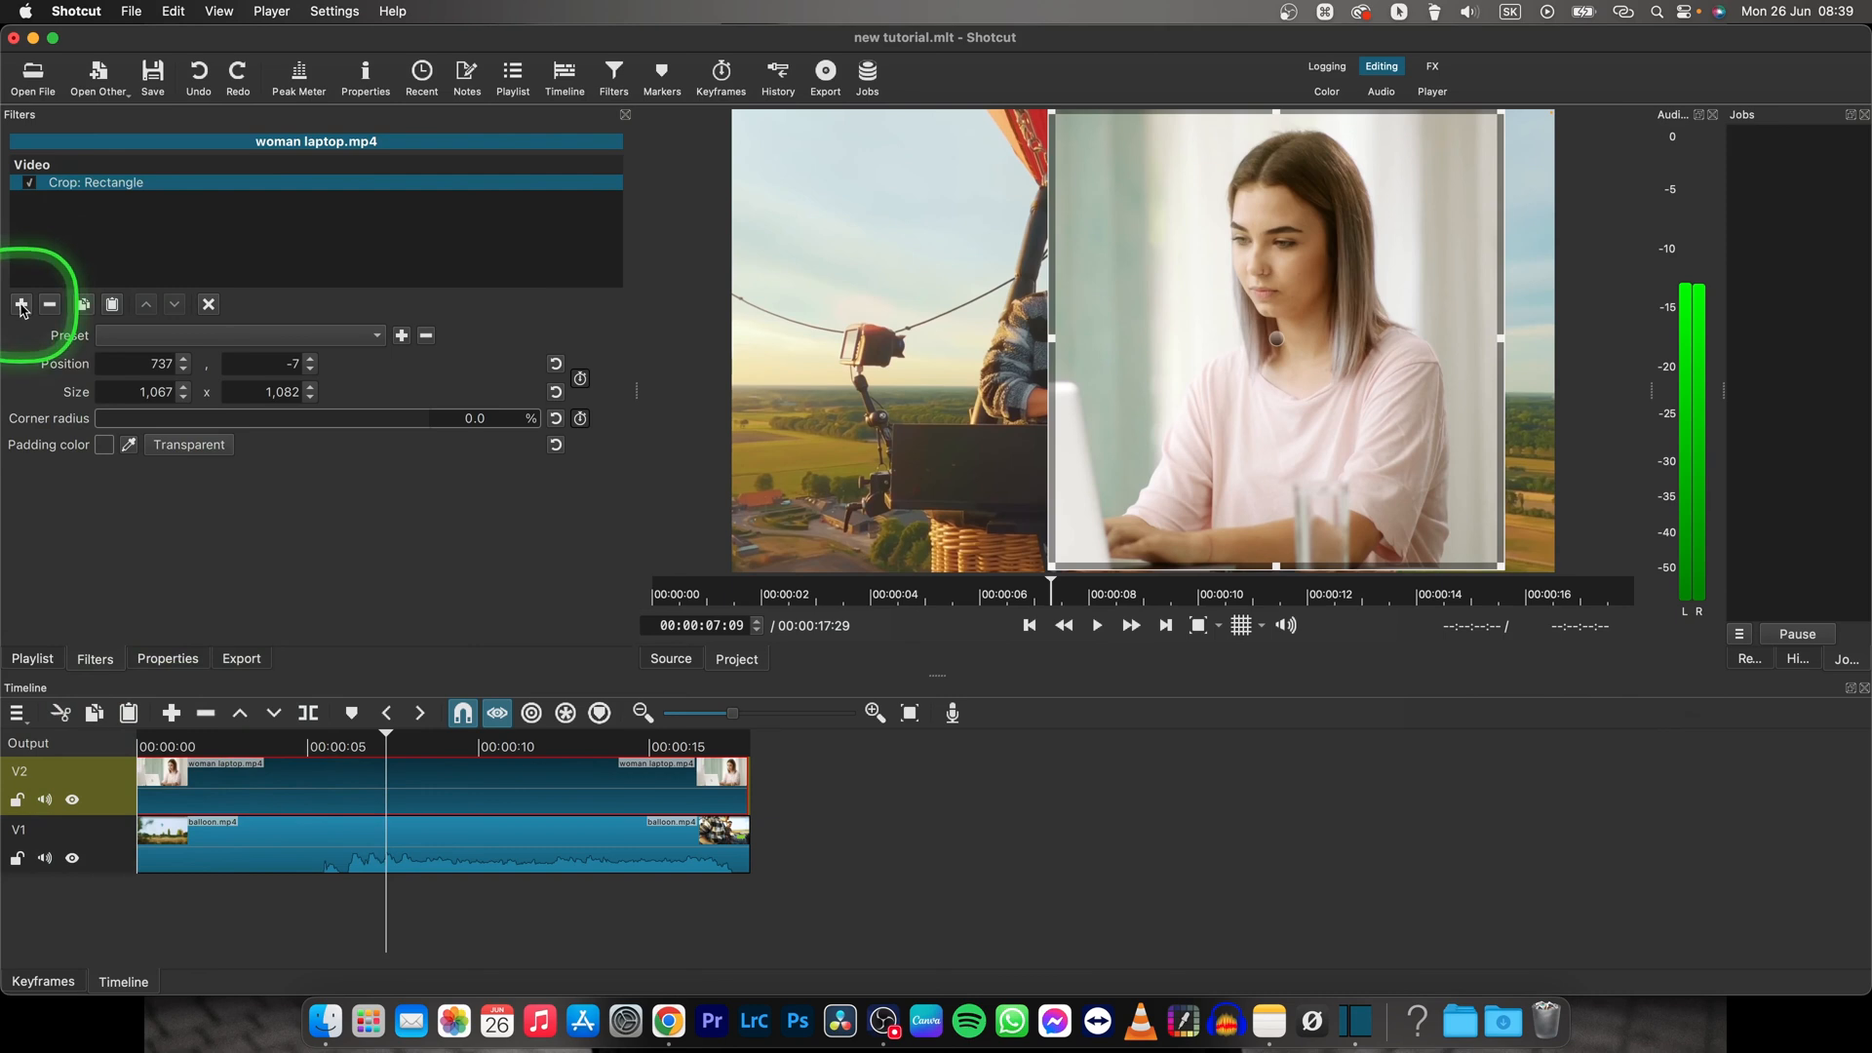
# - Search the filter list for 'size' to add Size, Position & Rotate to the clip
pyautogui.click(20, 304)
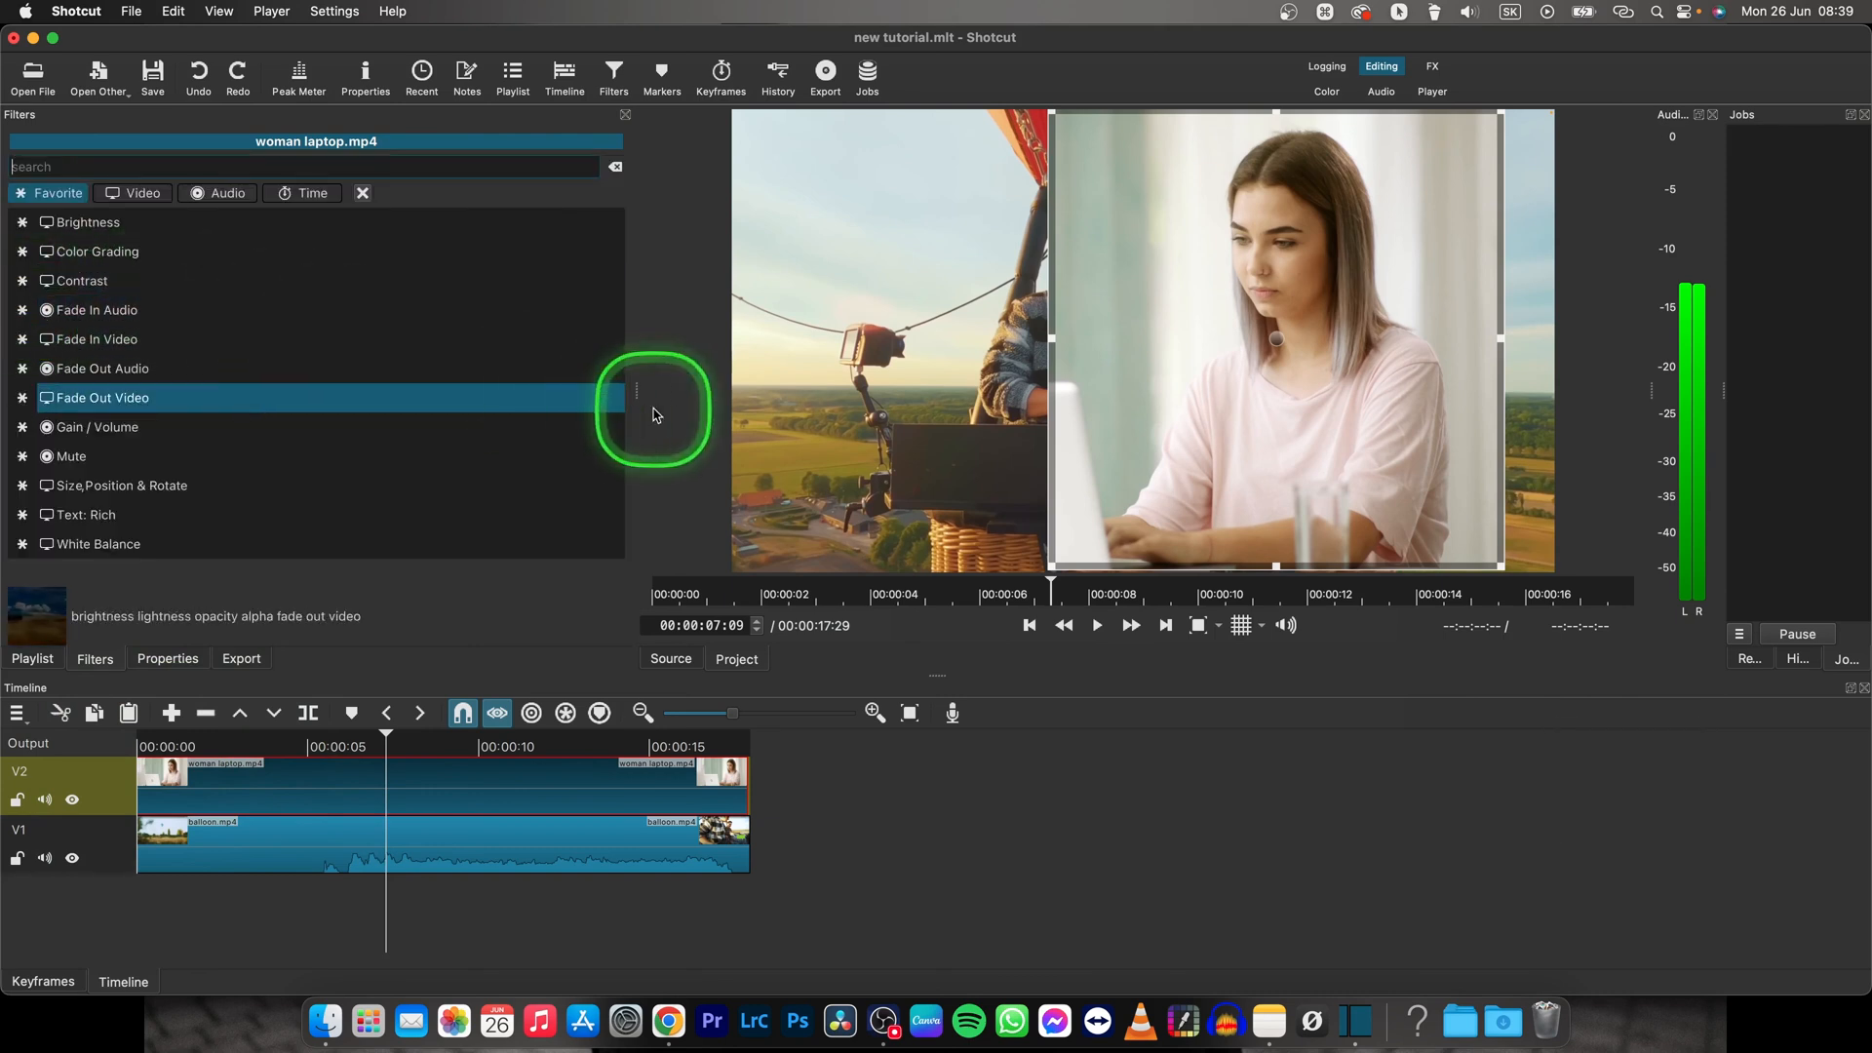
pyautogui.write('size')
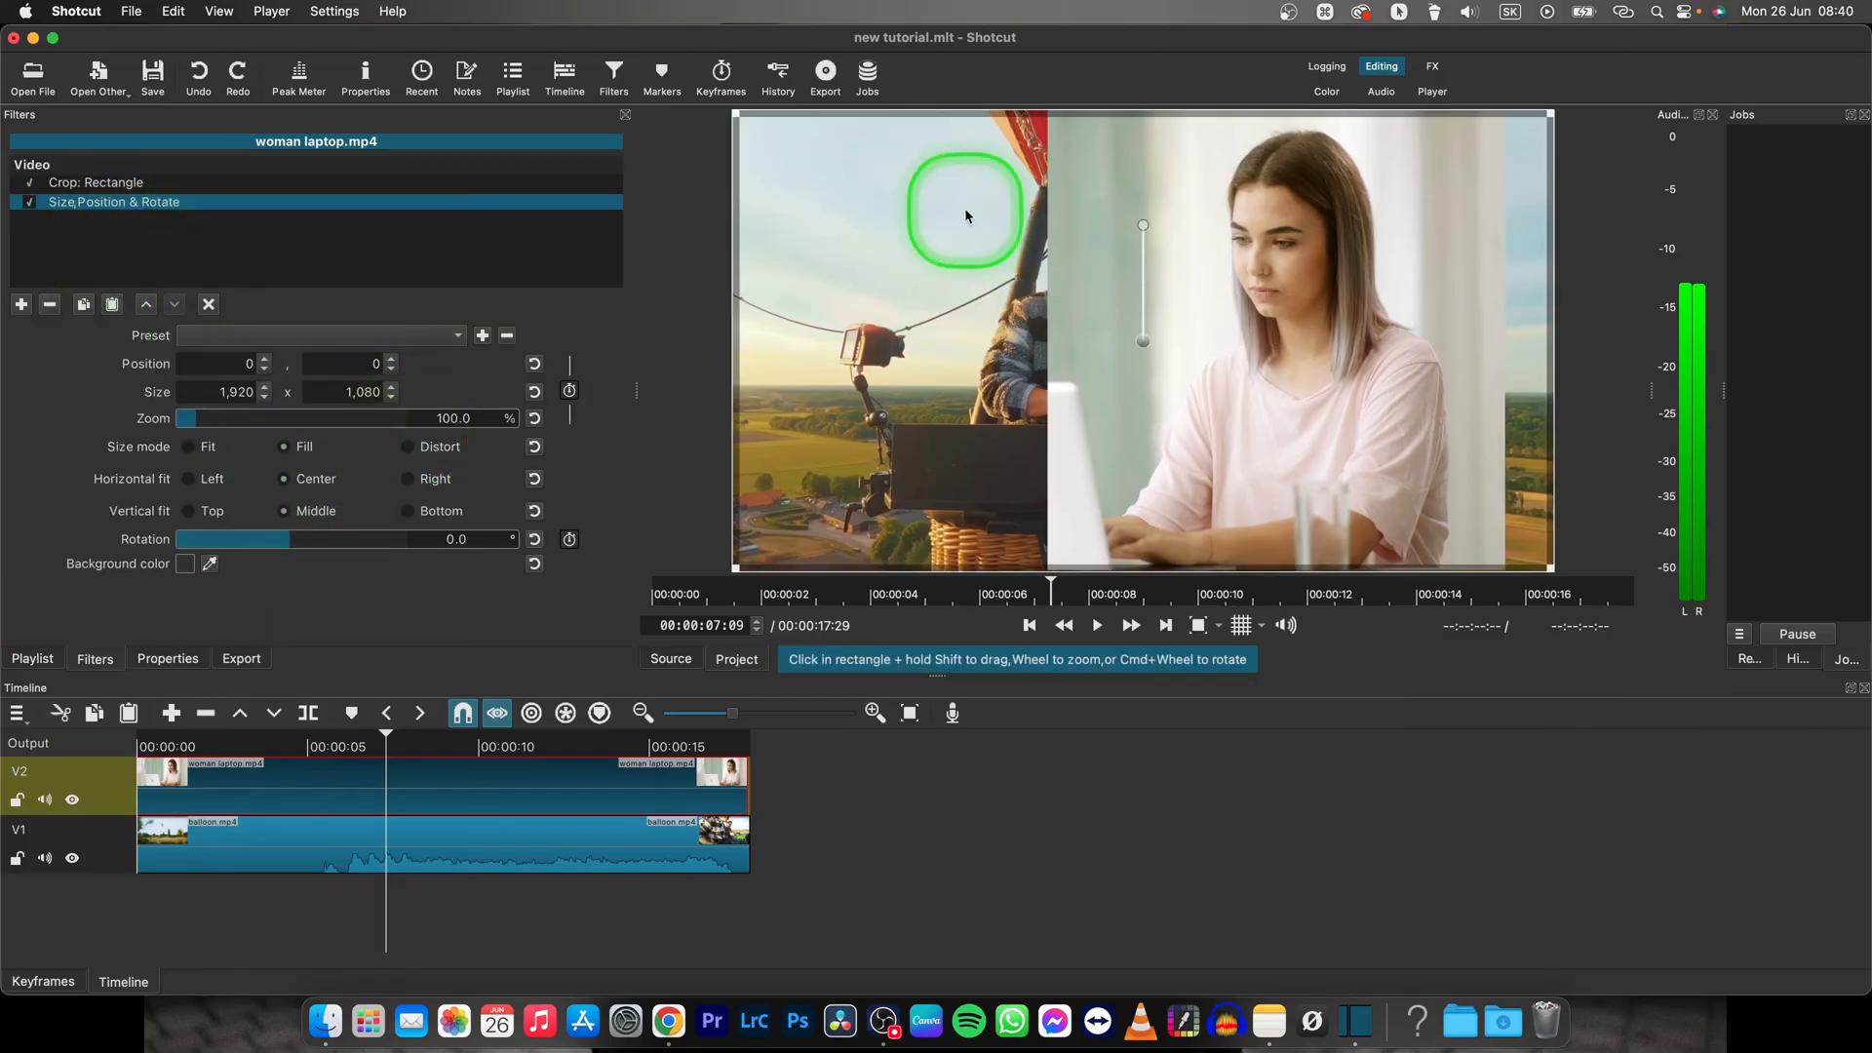
# - Shrink the cropped clip to about 764×430 and place it in the lower-right corner
pyautogui.moveTo(965, 215); pyautogui.dragTo(1268, 418)
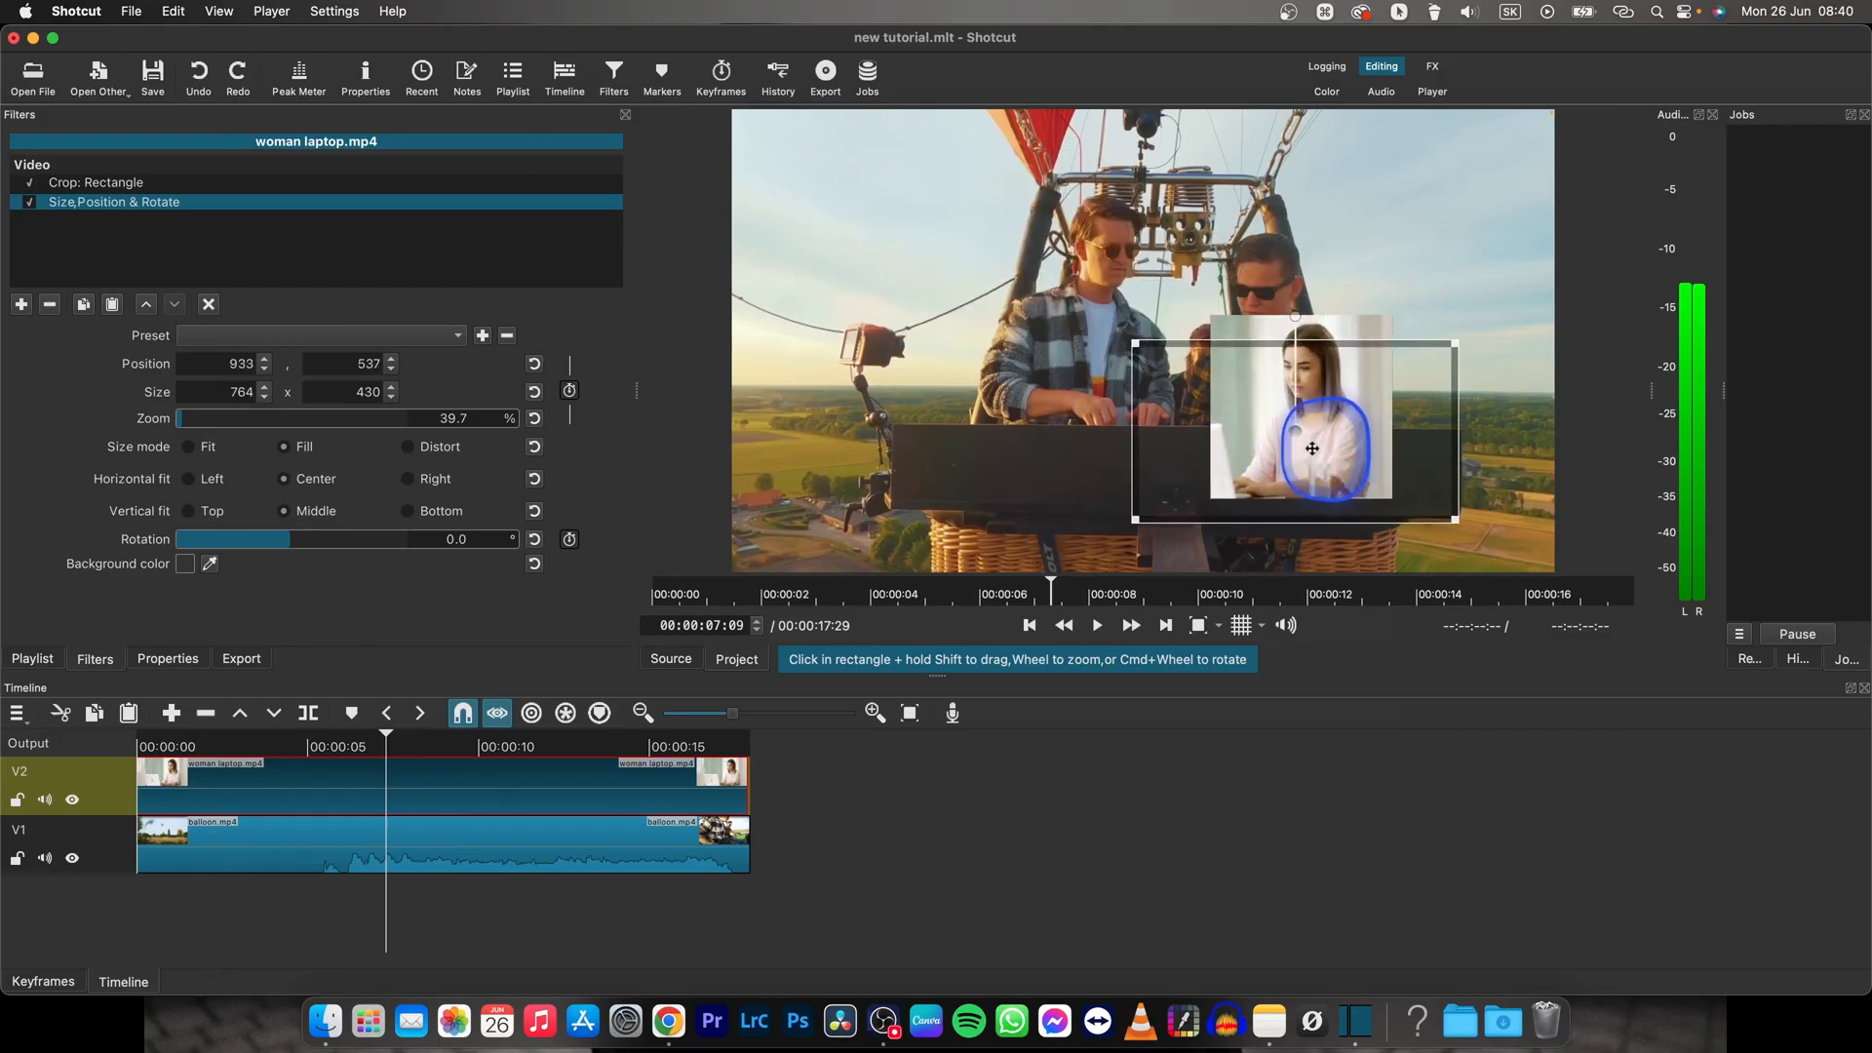
pyautogui.moveTo(1310, 449); pyautogui.dragTo(1423, 499)
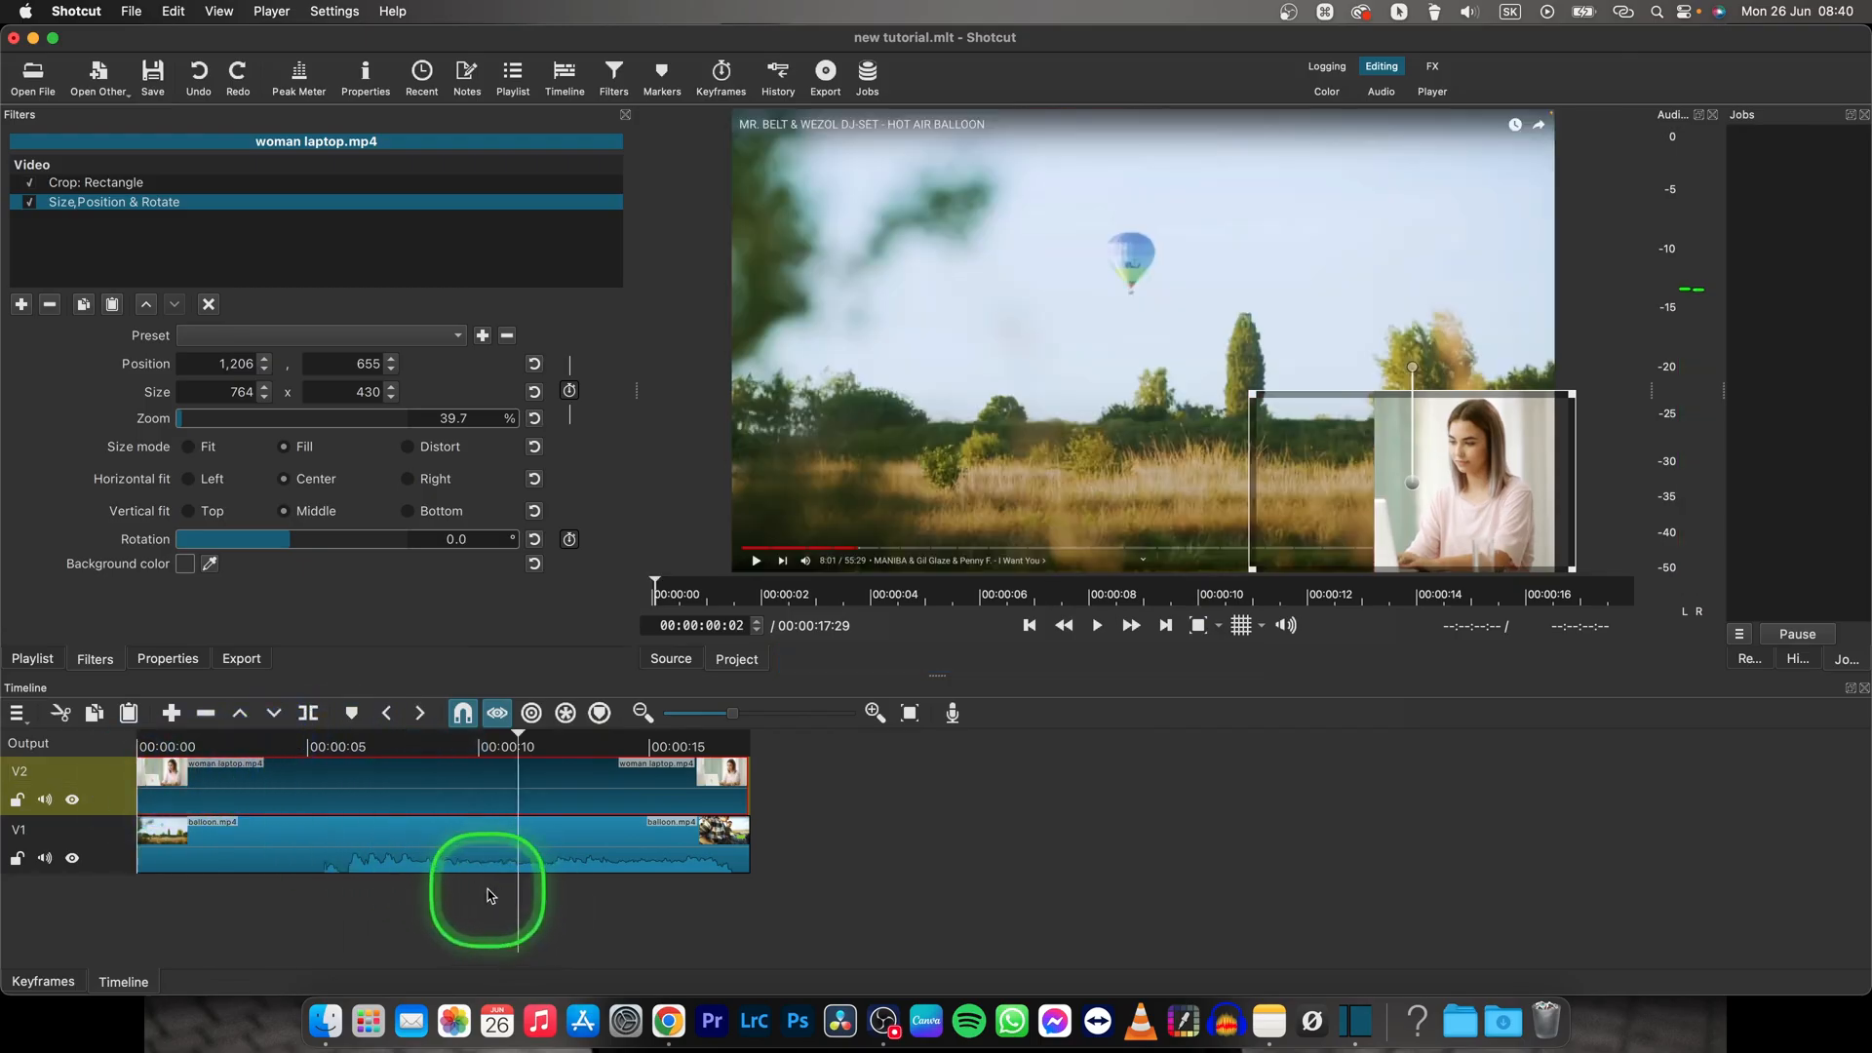
pyautogui.press('space')
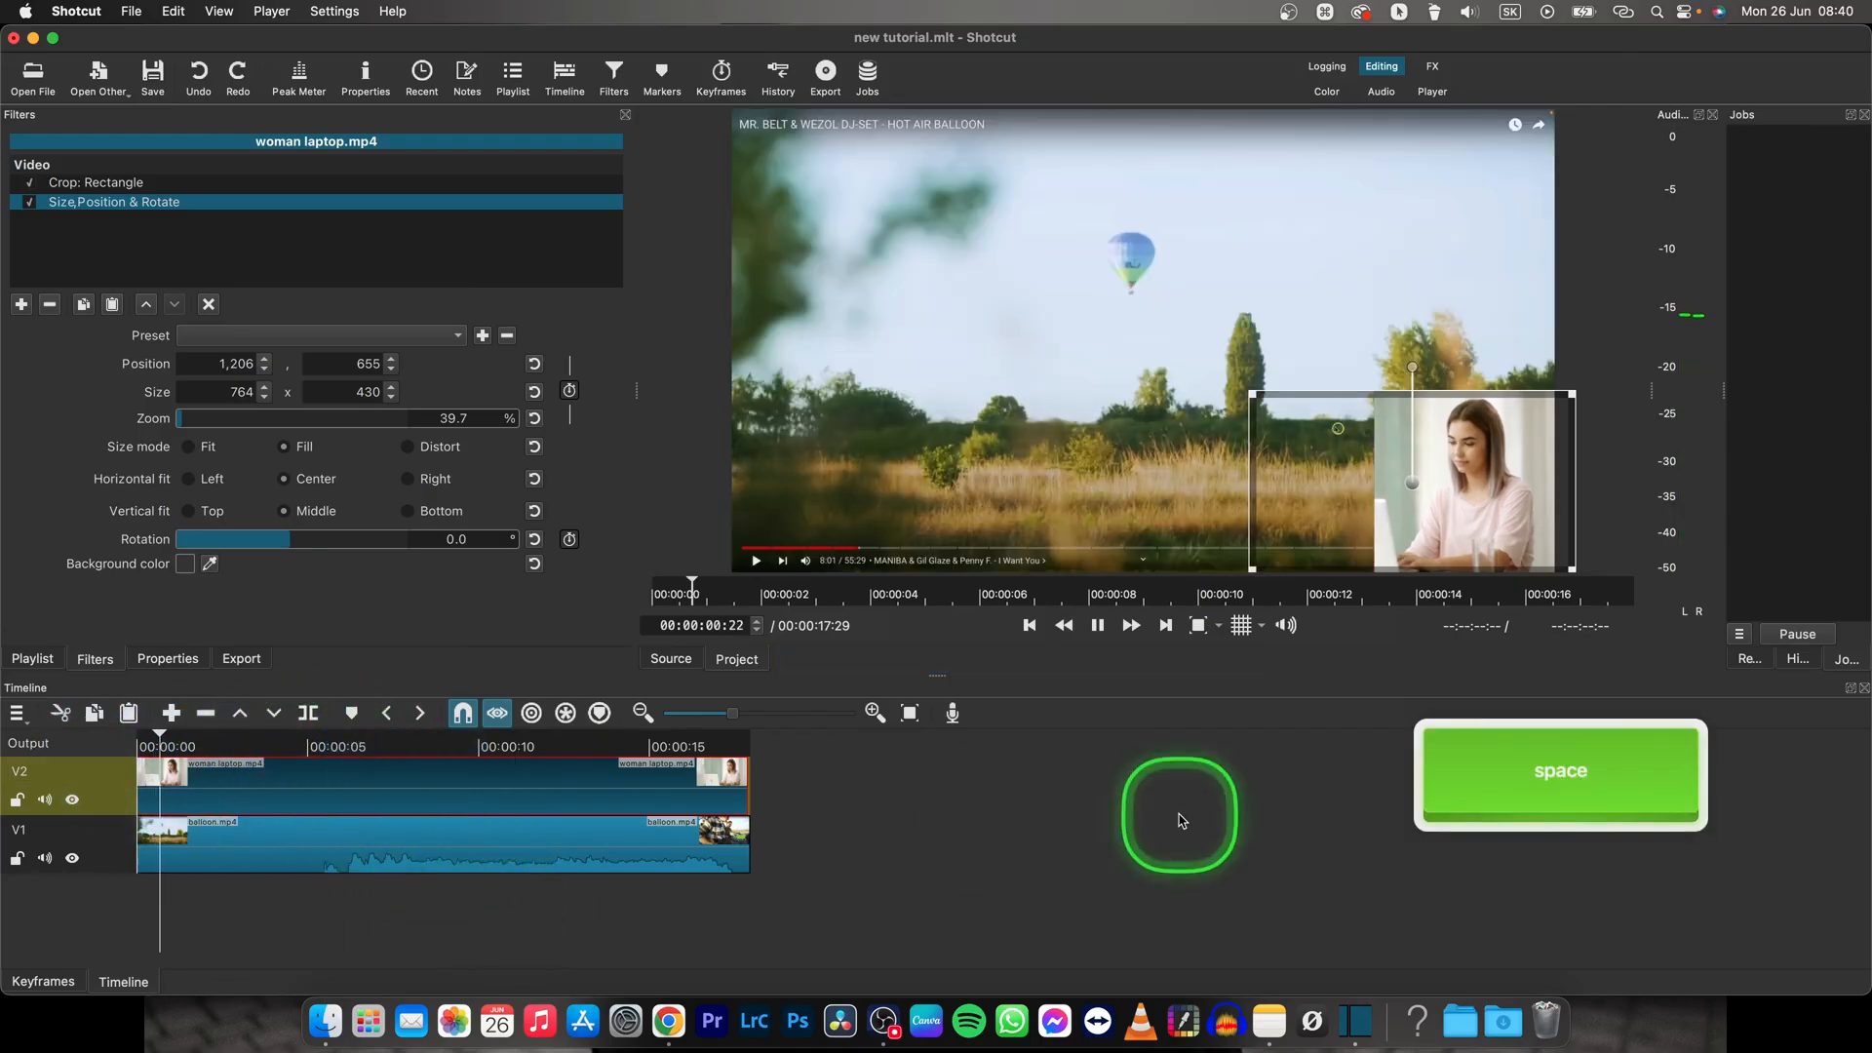
pyautogui.press('space')
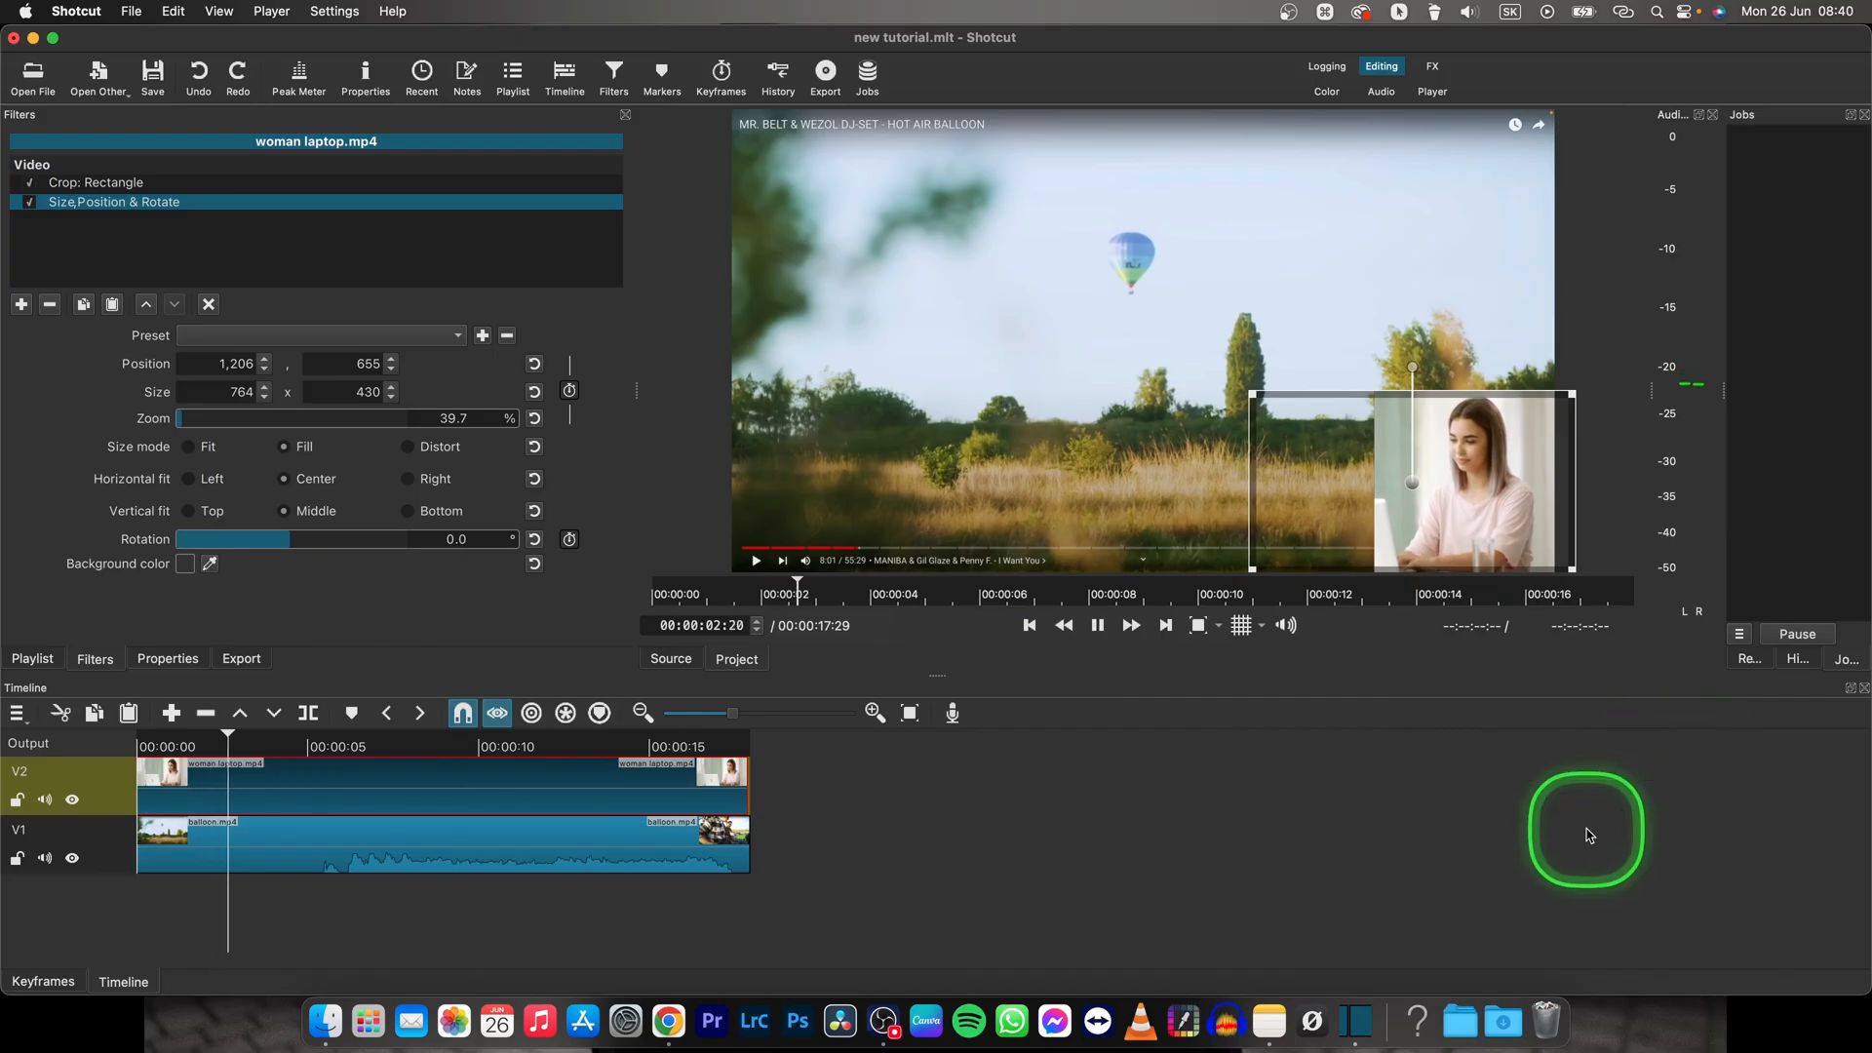